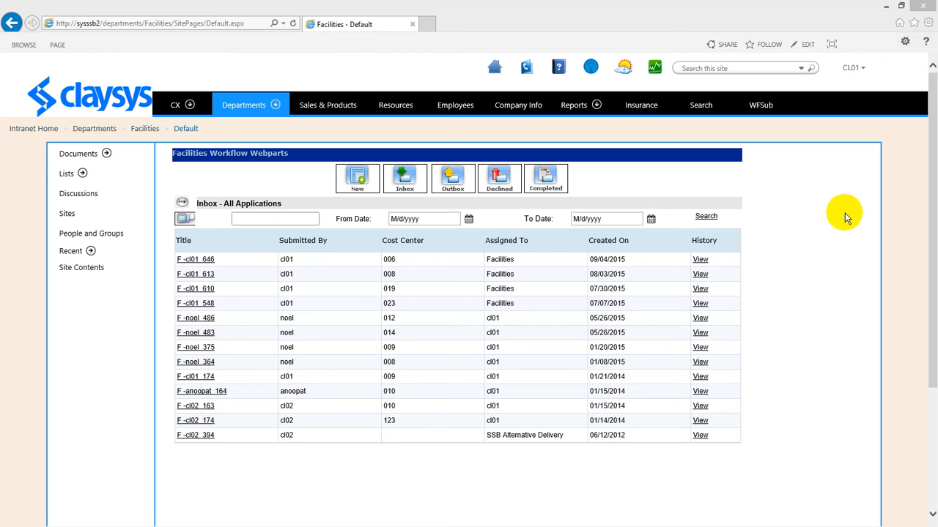
mouse_move(302, 240)
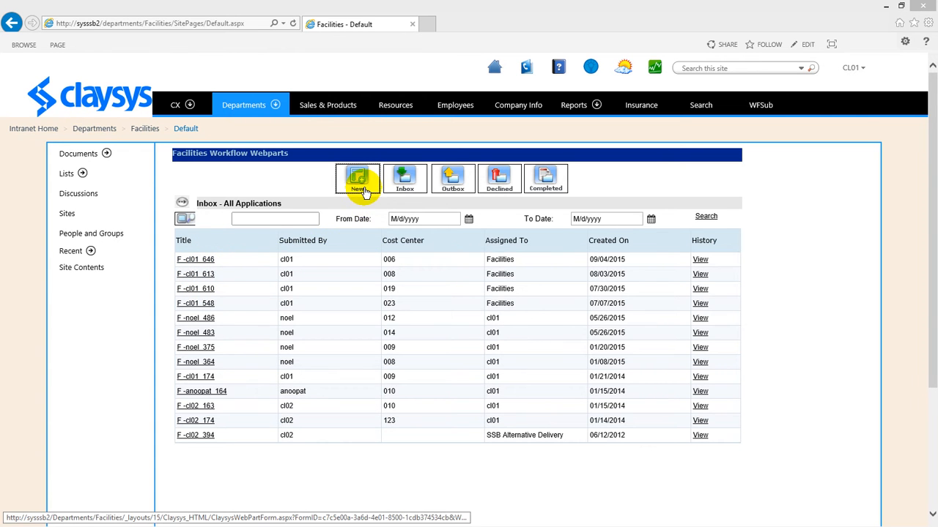
- Start a new Facilities Request Form from the workflow inbox
left_click(358, 178)
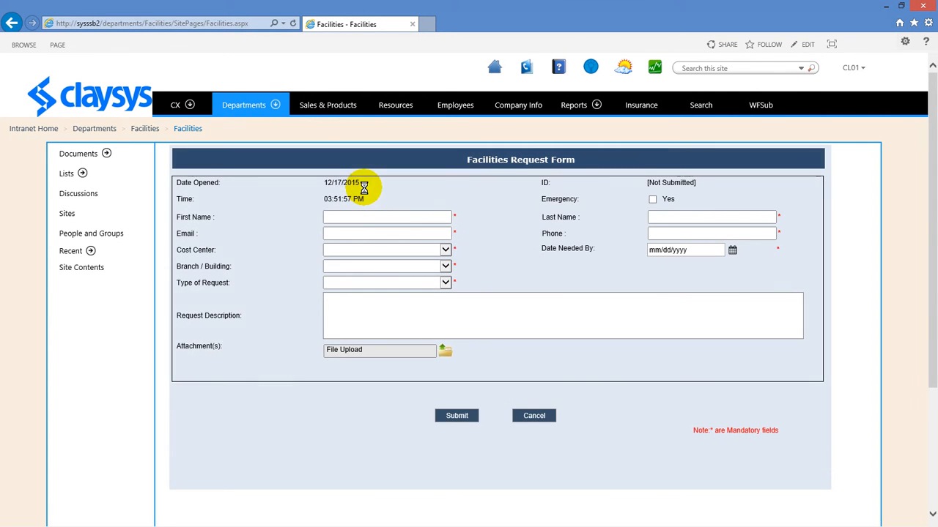
left_click(387, 217)
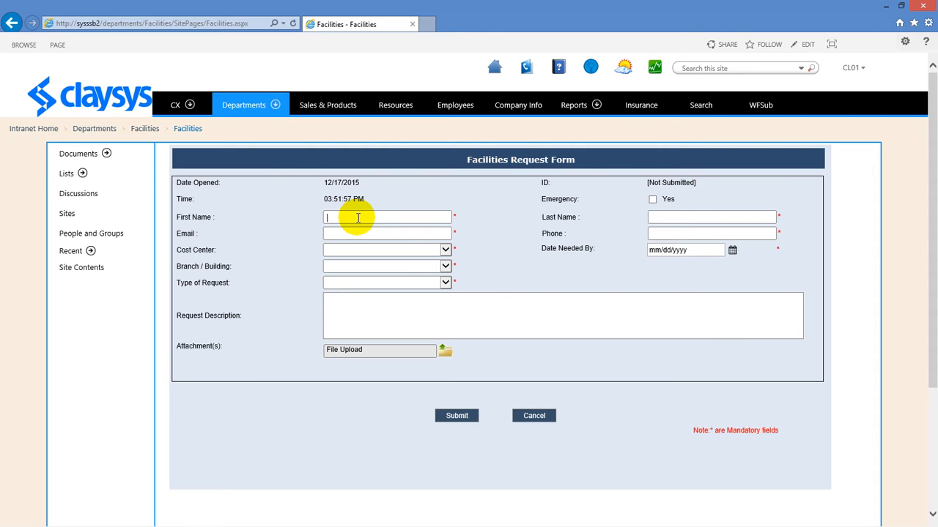
mouse_move(527, 227)
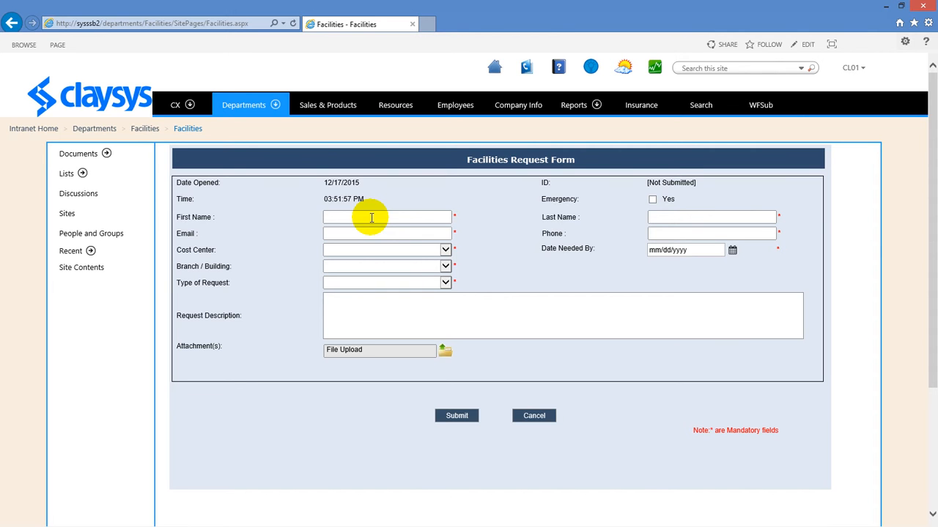
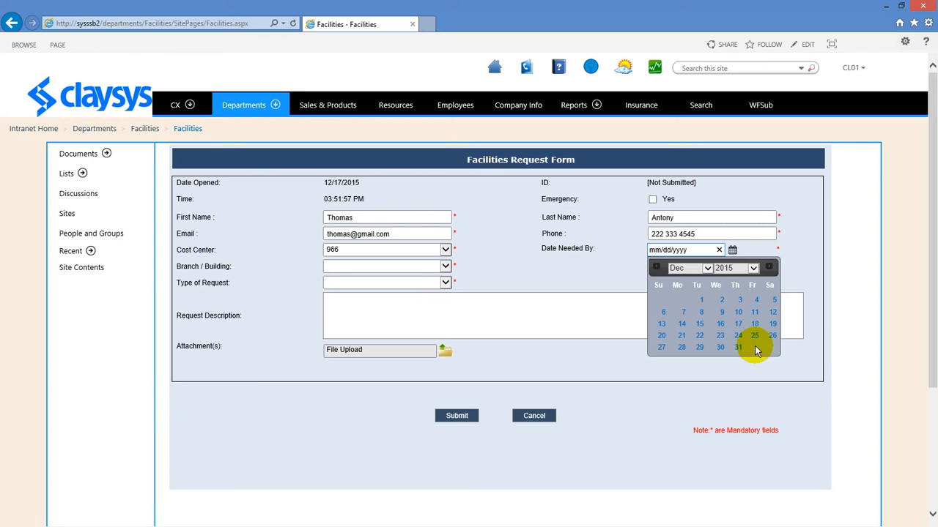
- Set needed-by date 12/31/2015 and describe the PC repair needing a backup first
left_click(737, 347)
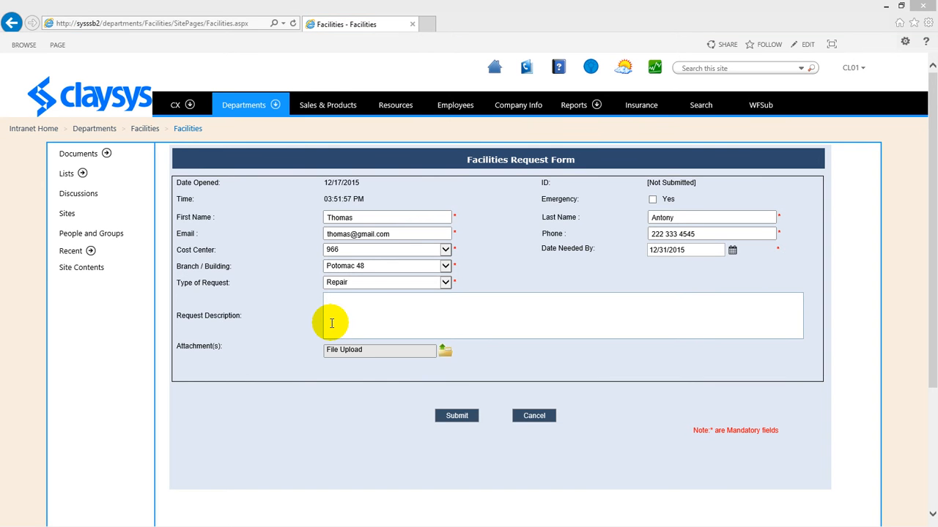
type("I have problem with my PC which needs to be repaired. Please take the backup of the data before you repair the PC as I dont want any data loss.")
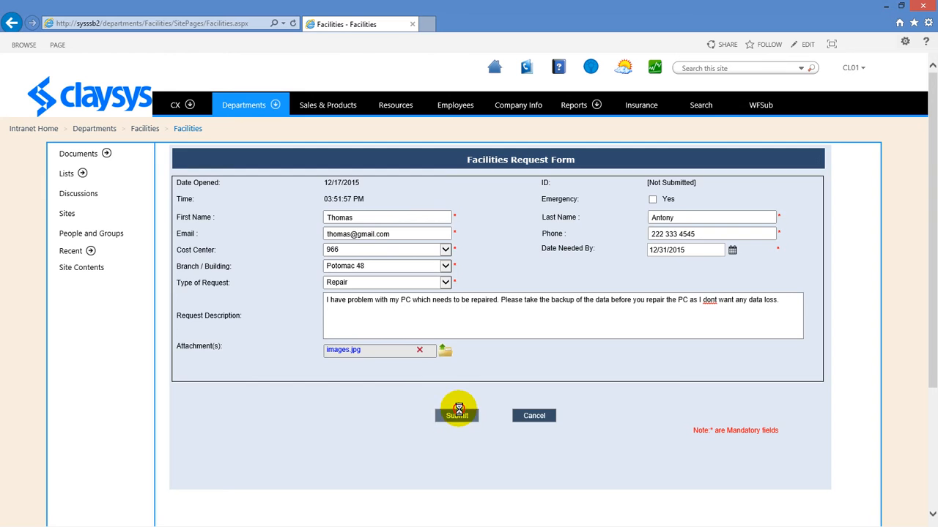
- Submit the repair request and acknowledge the 'sent to Facilities' confirmation
left_click(456, 415)
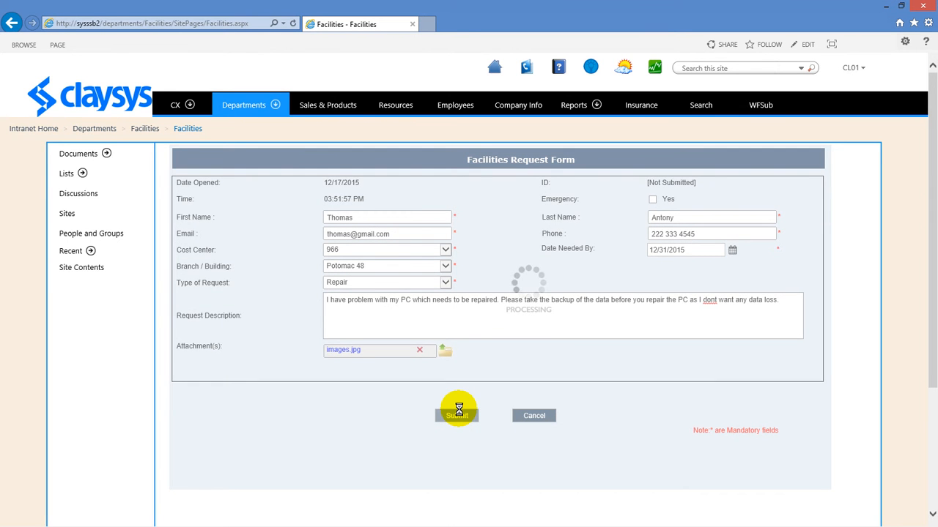
left_click(457, 406)
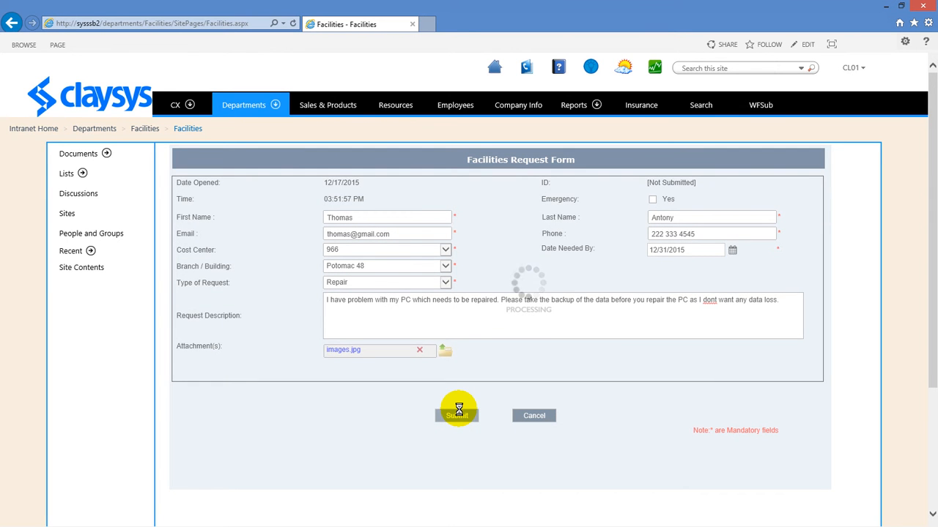
left_click(457, 415)
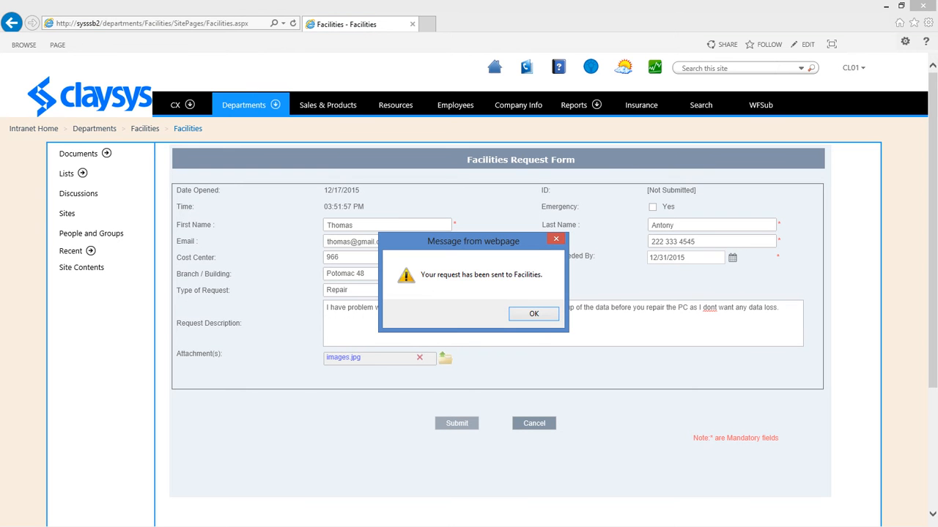
left_click(533, 313)
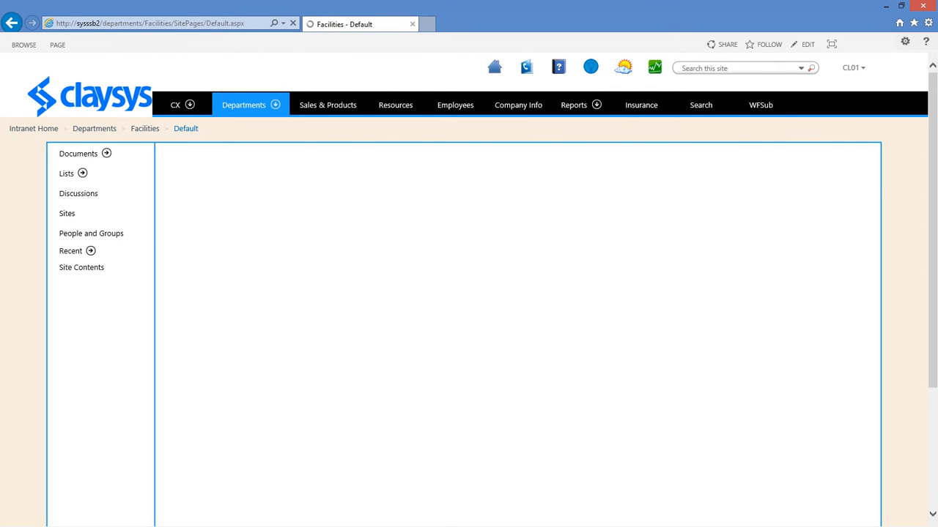
mouse_move(66, 223)
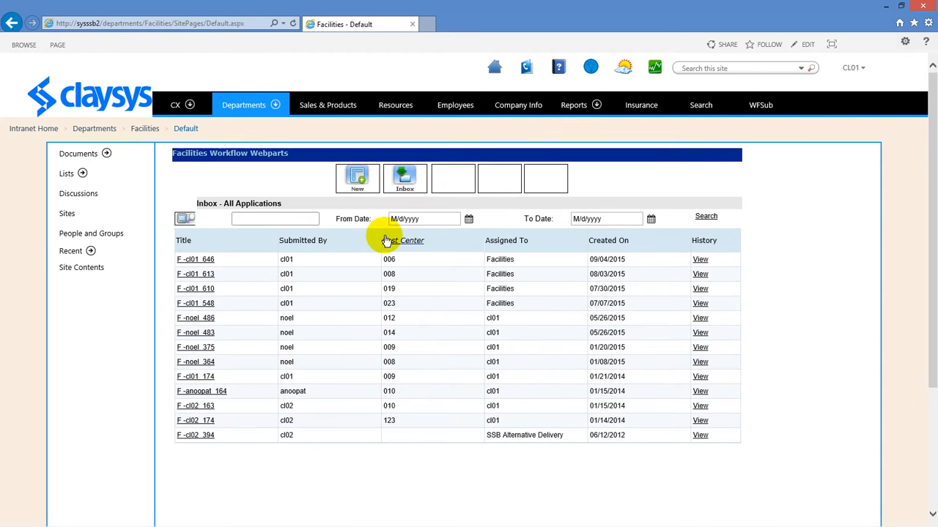
- Show the Outbox and view the workflow history of request F-CL01_814
left_click(453, 178)
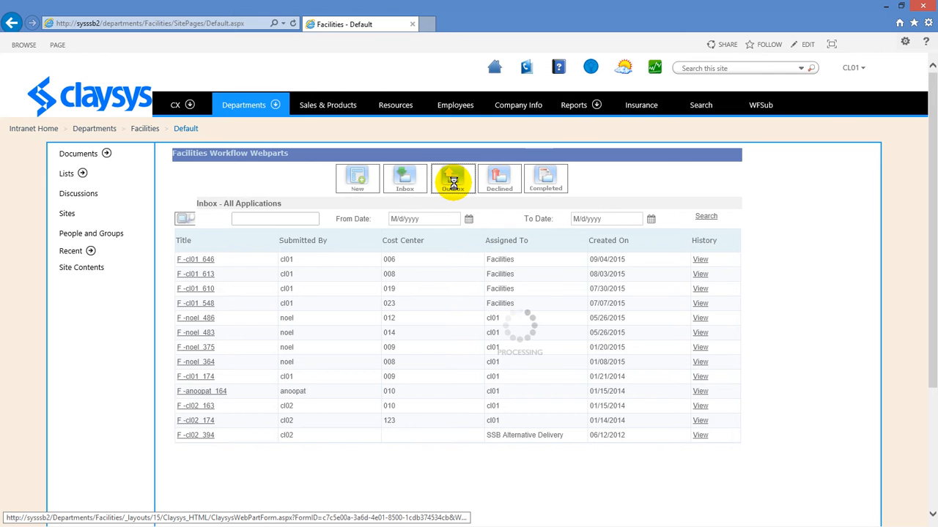
left_click(452, 178)
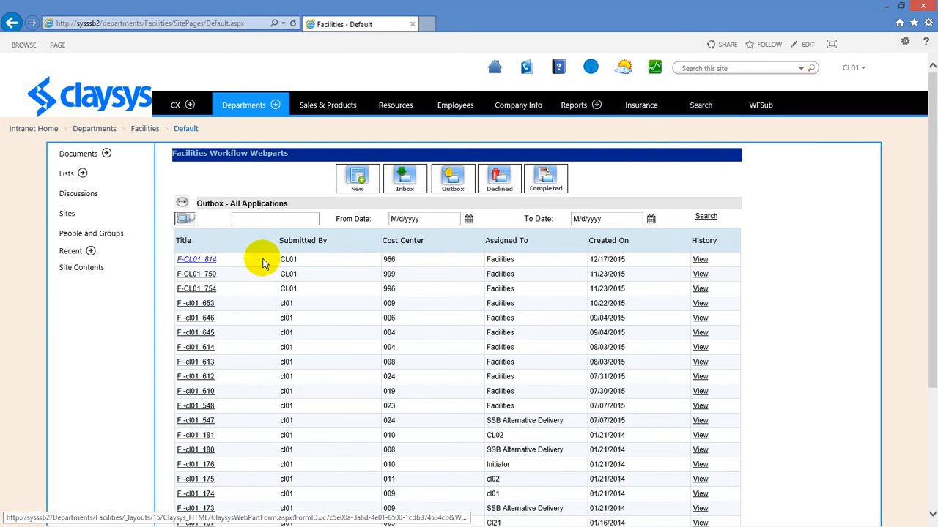
left_click(700, 258)
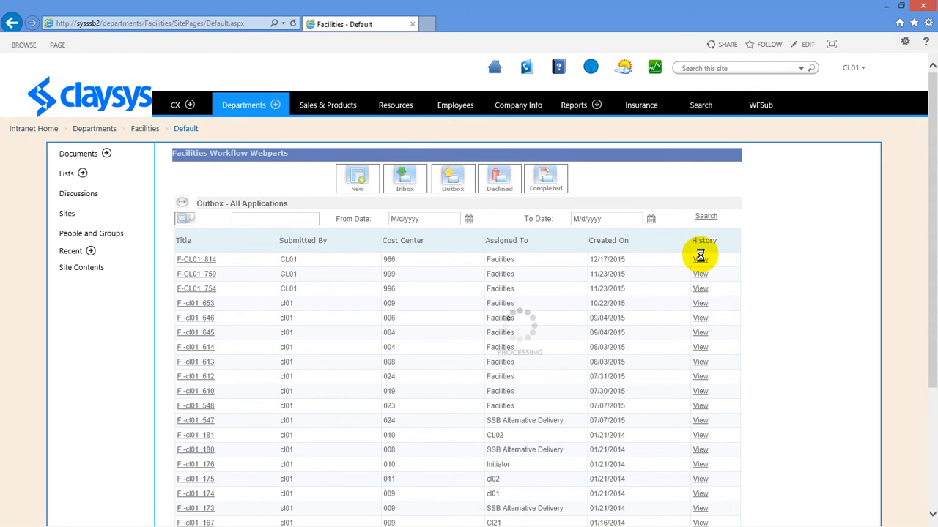
left_click(701, 258)
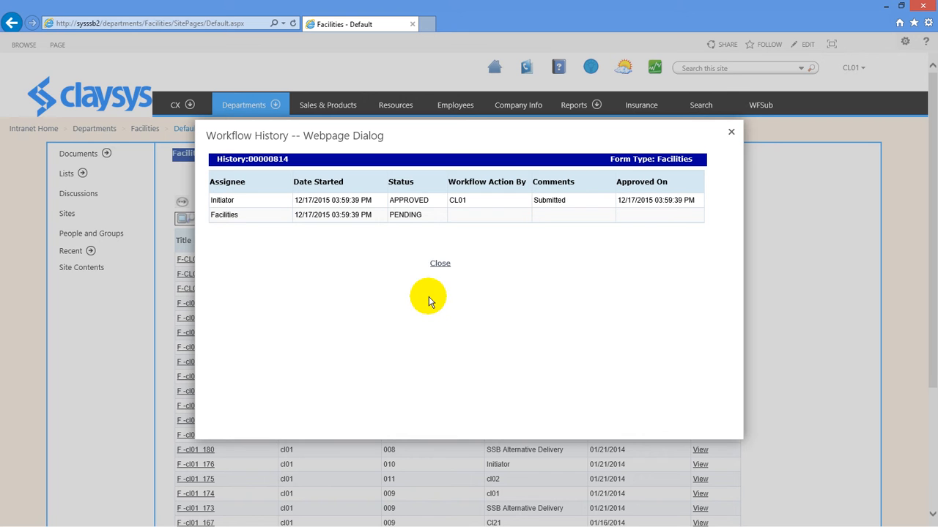
mouse_move(344, 241)
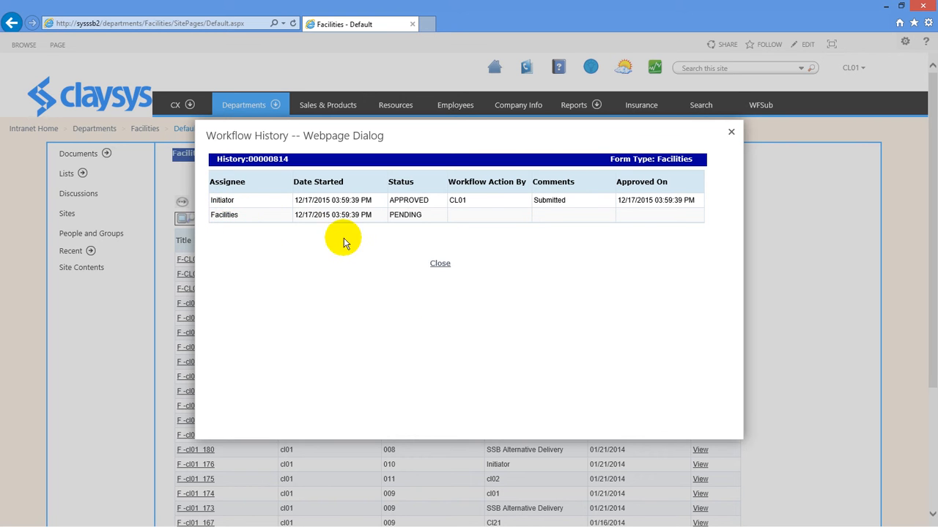
- Close the pending workflow history and return to the inbox
left_click(440, 262)
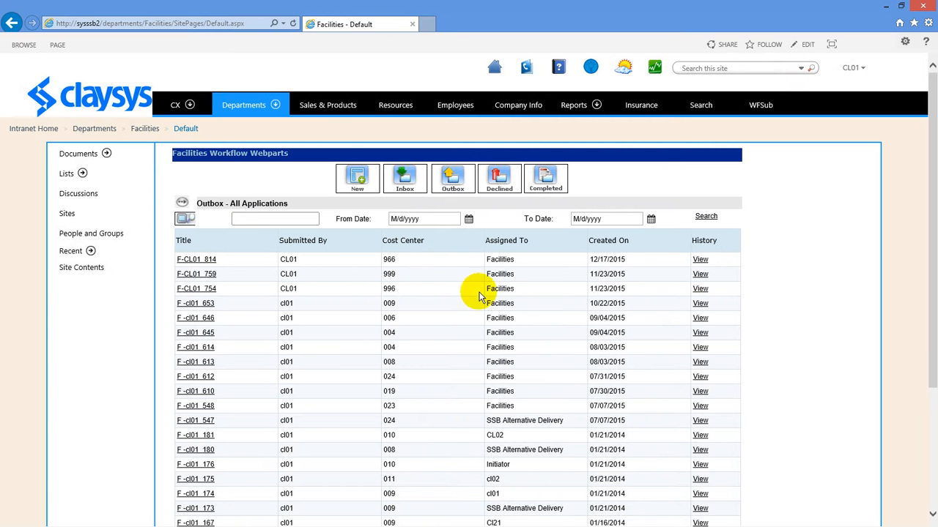
mouse_move(544, 317)
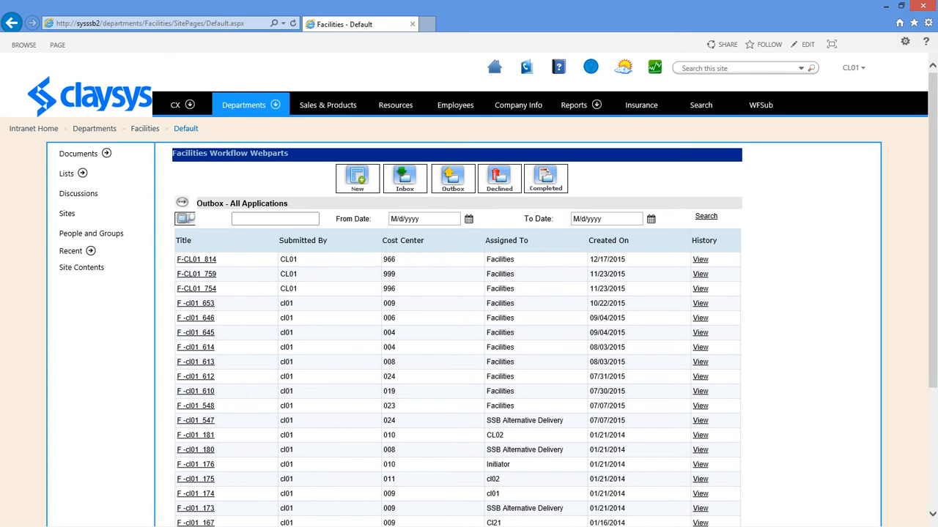
left_click(404, 178)
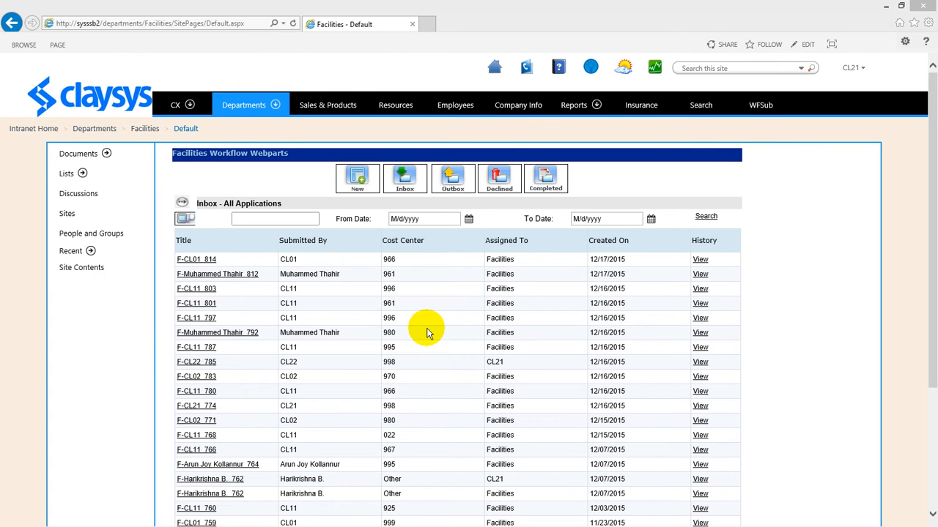
mouse_move(806, 162)
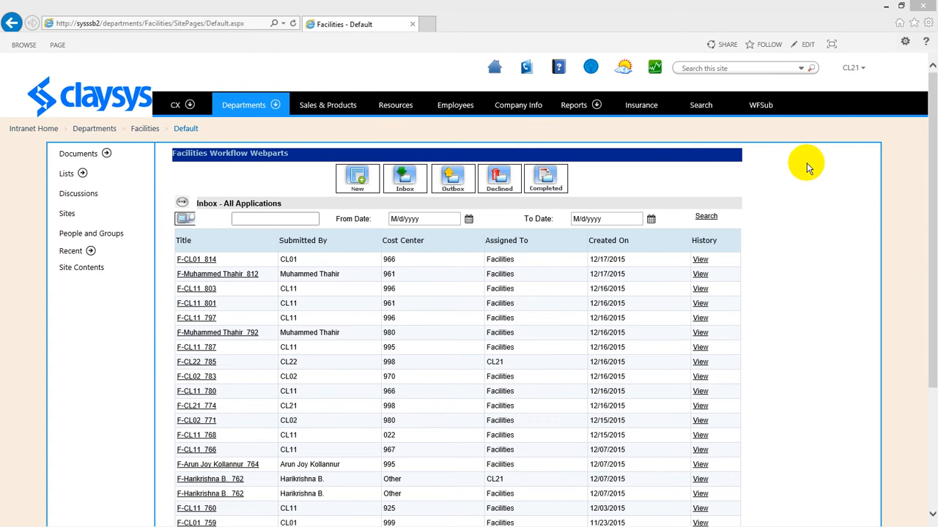
mouse_move(401, 322)
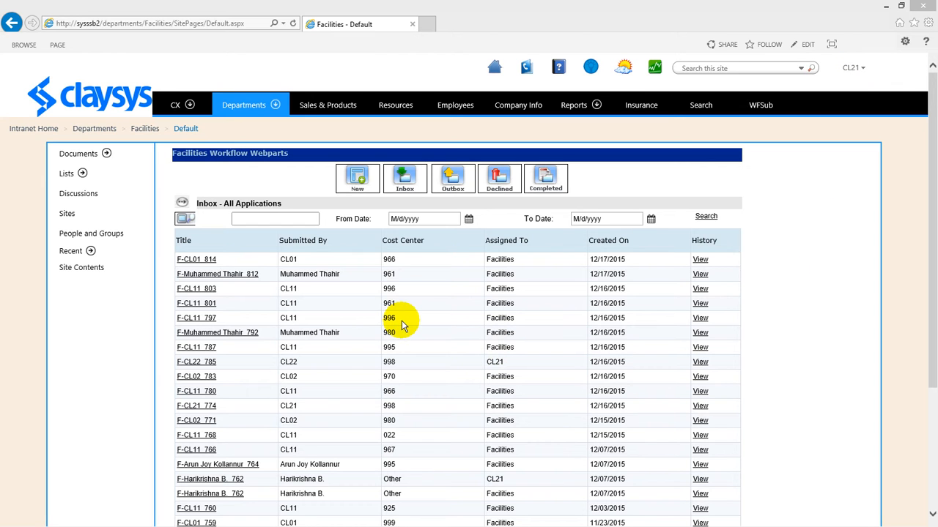
mouse_move(296, 264)
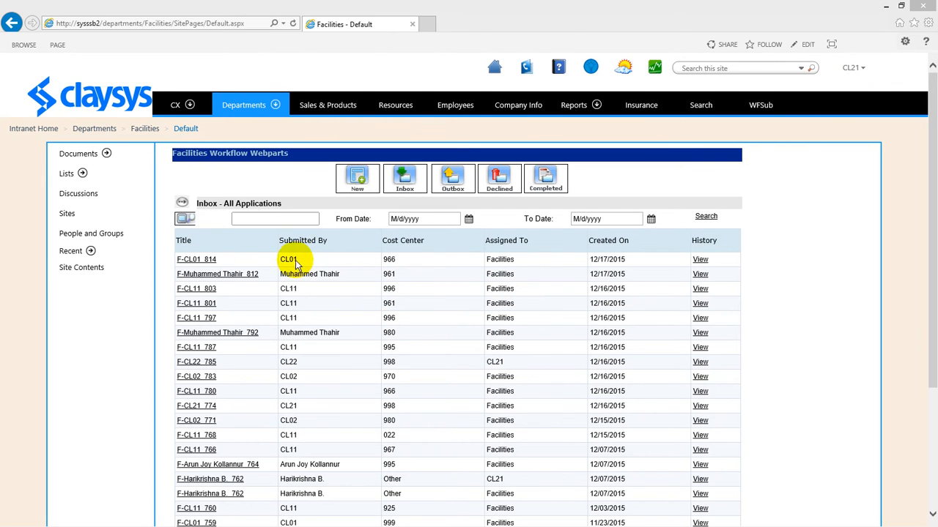
mouse_move(531, 262)
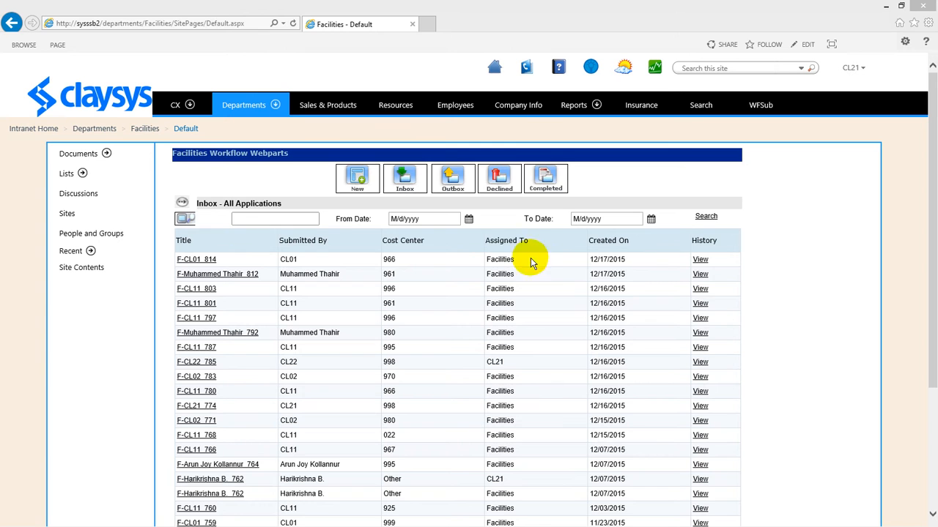
- Open request F-CL01_814 from the Facilities inbox
left_click(196, 259)
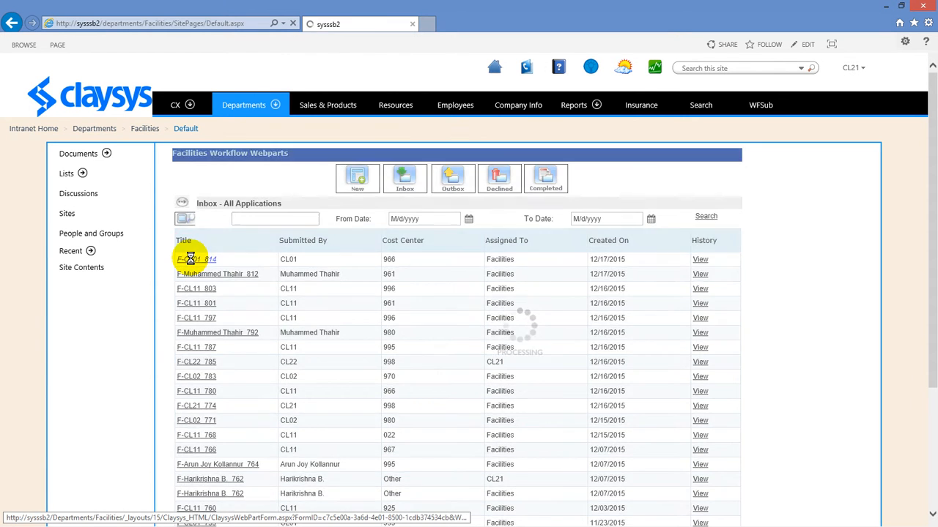
- Accept request F-CL01_814 so its status becomes In Progress
left_click(197, 258)
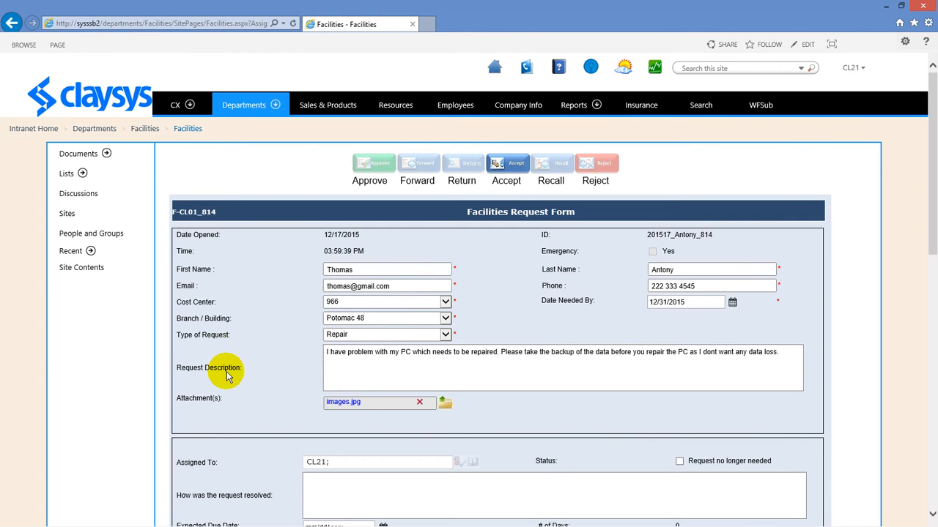
scroll("down", 3)
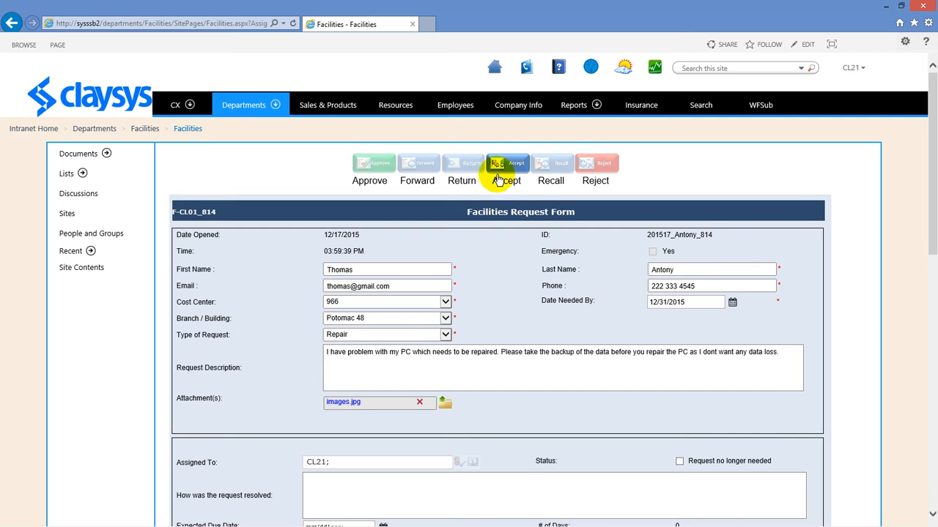
left_click(506, 163)
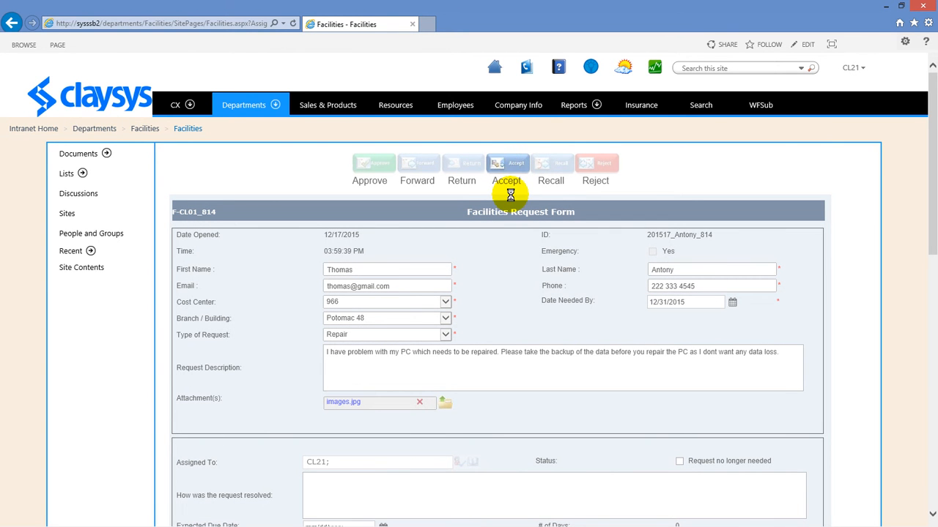
left_click(506, 162)
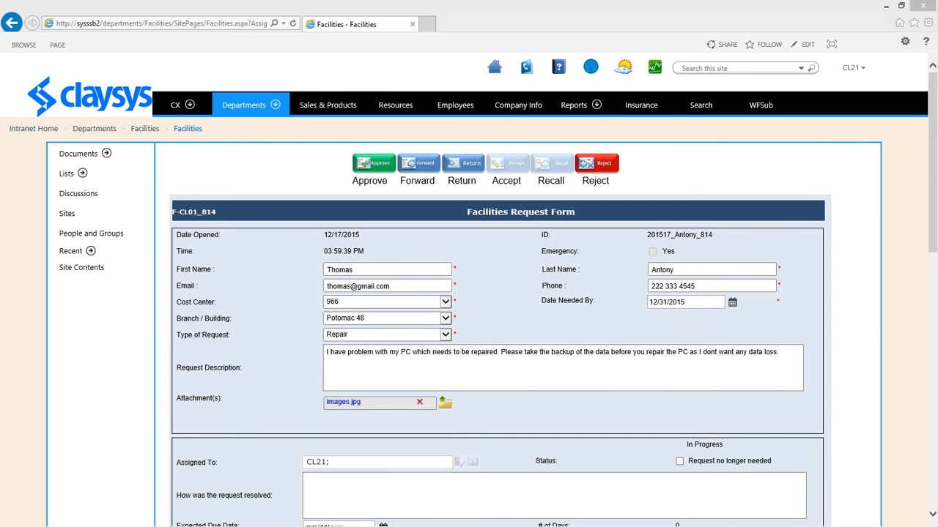
- Enter resolution 'we have completed the repair' with expected due date 12/24/2015
type("w")
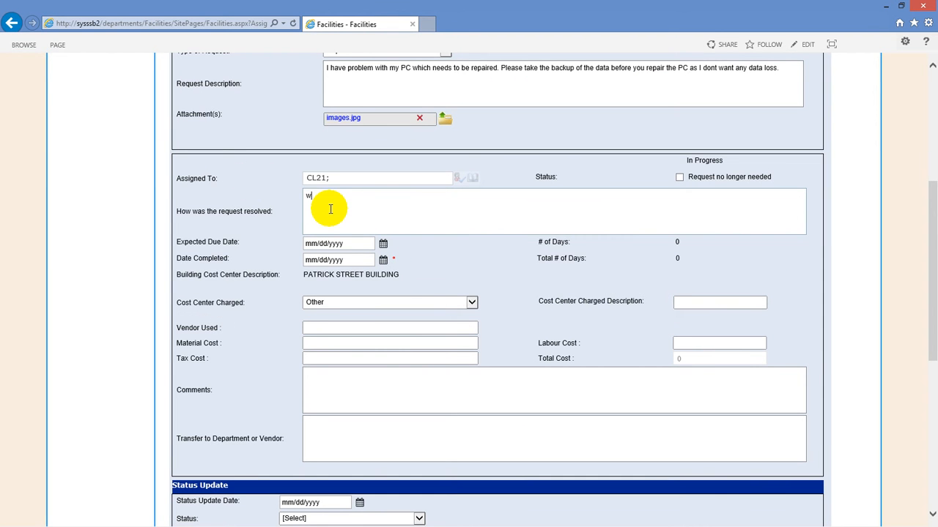
type("e have comple")
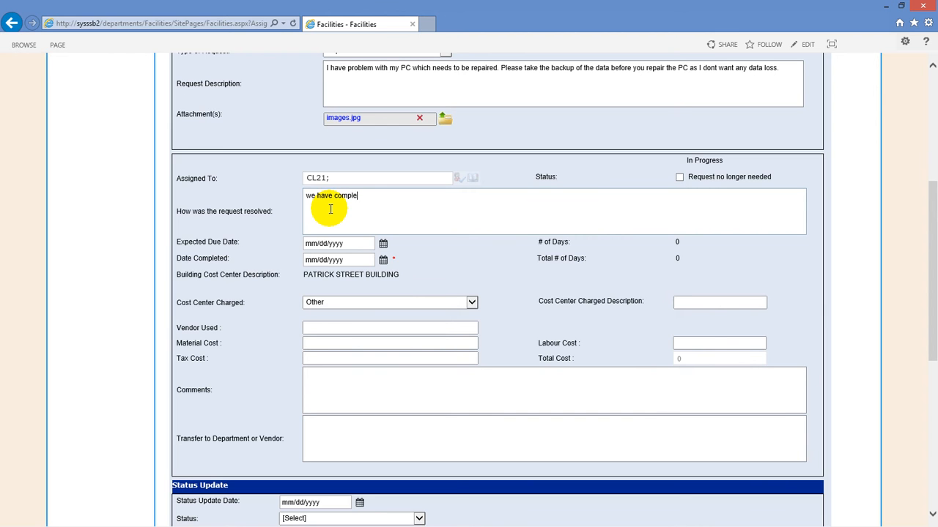
type("ted the r")
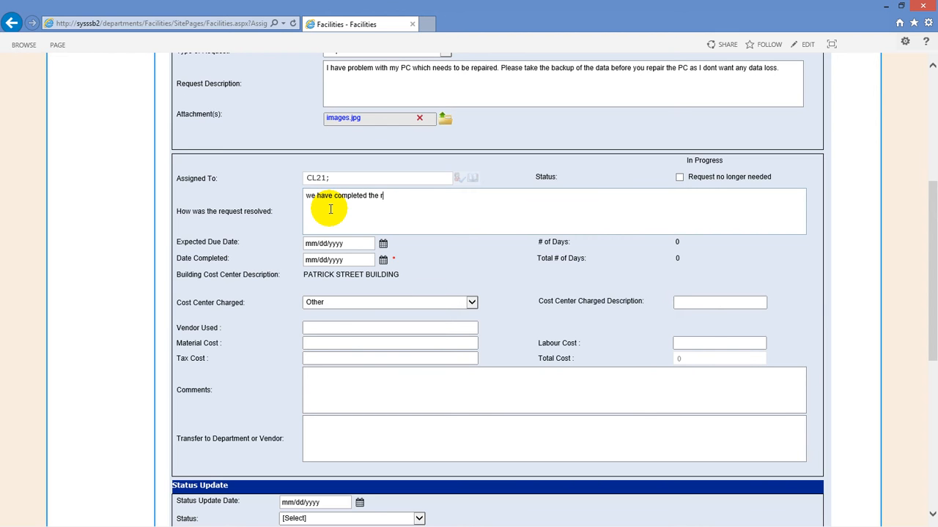
type("epair.")
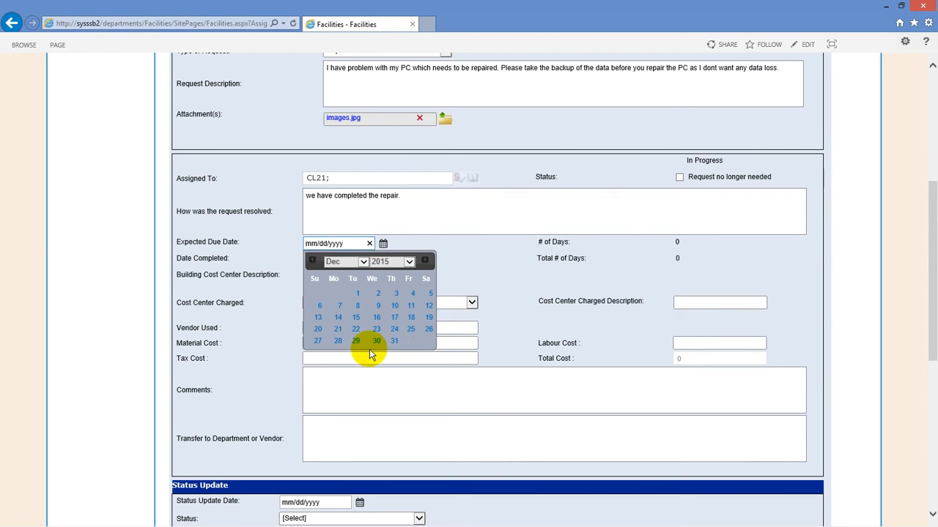
left_click(394, 328)
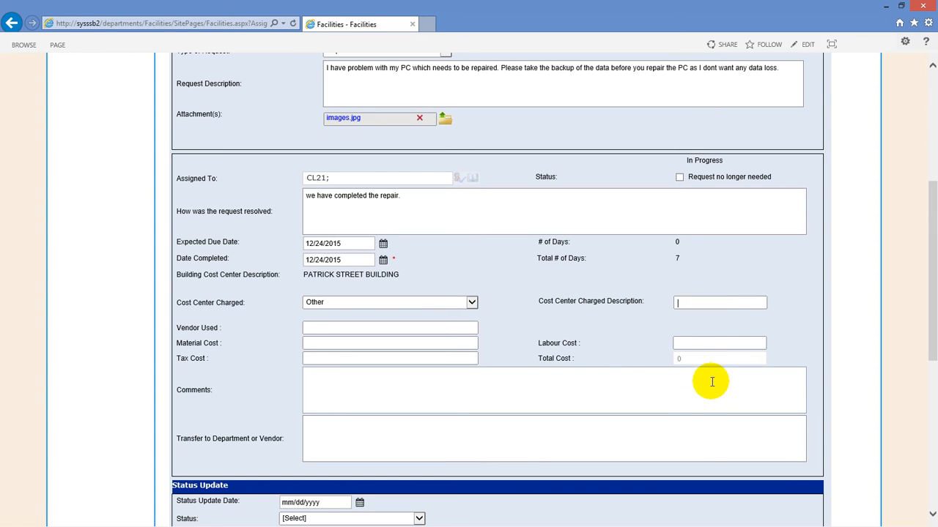
mouse_move(712, 384)
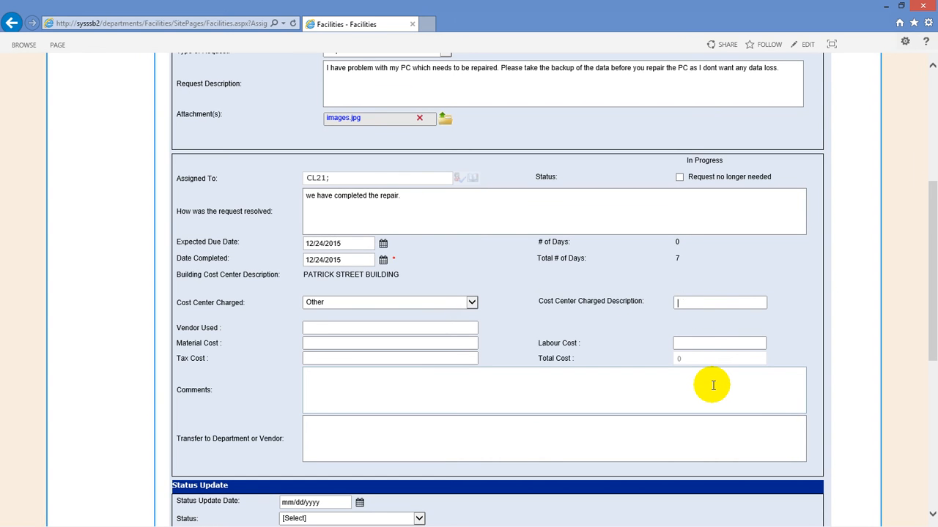
- Fill NIL, vendor NA, 250 material, 250 labour, 10 tax and NIL comments
type("NIL")
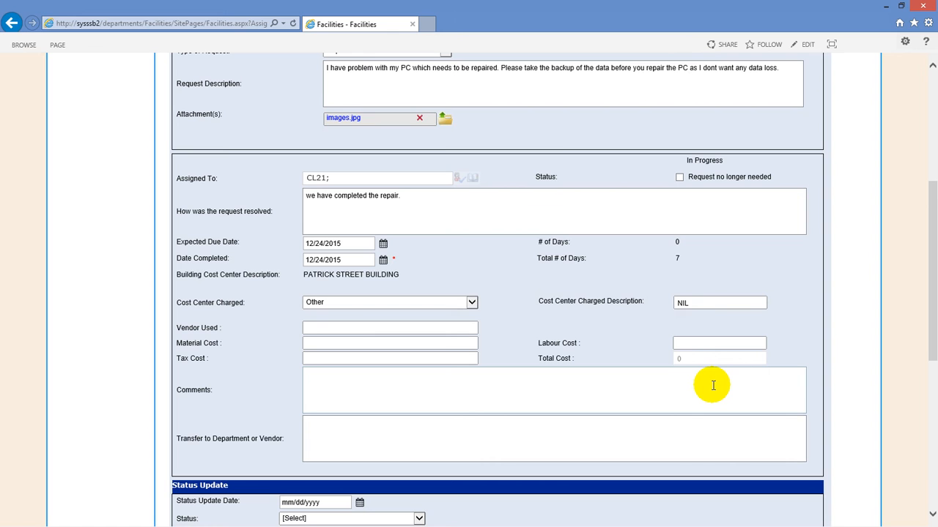
type("NA")
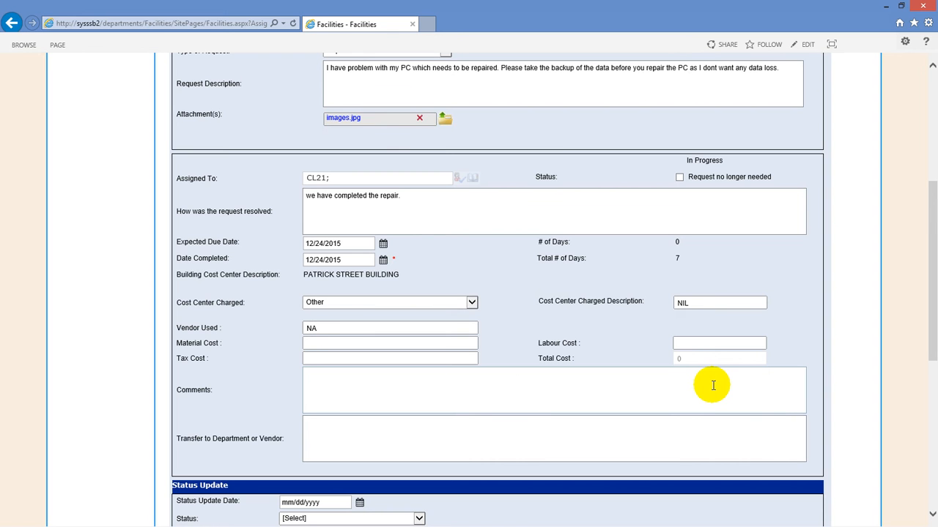
type("250")
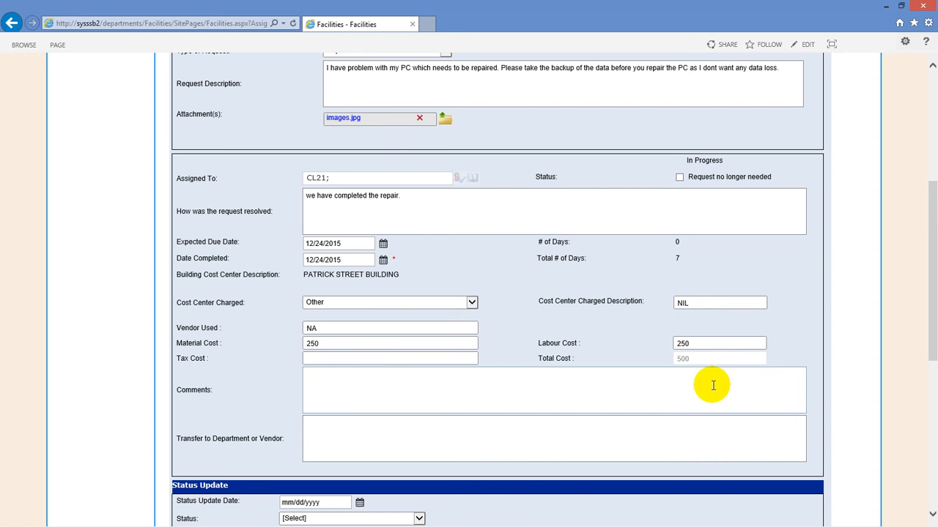
type("10")
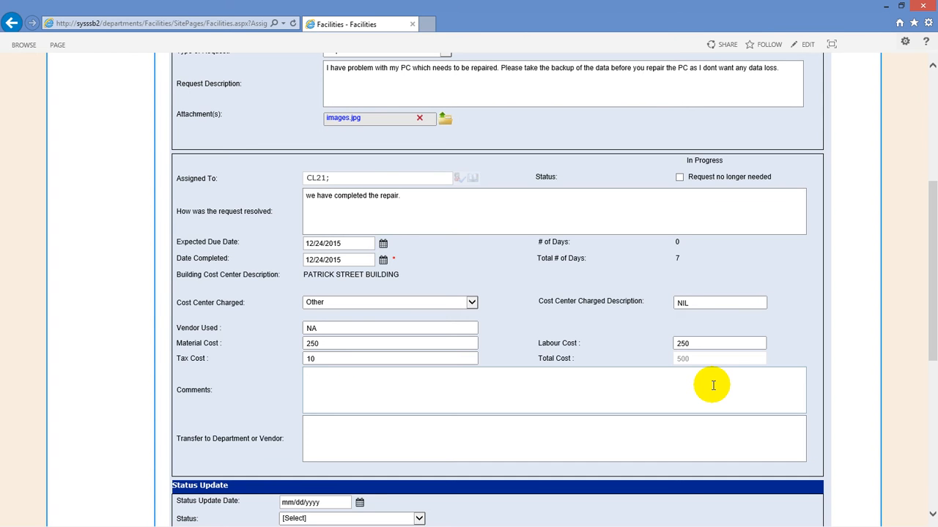
type("NIL")
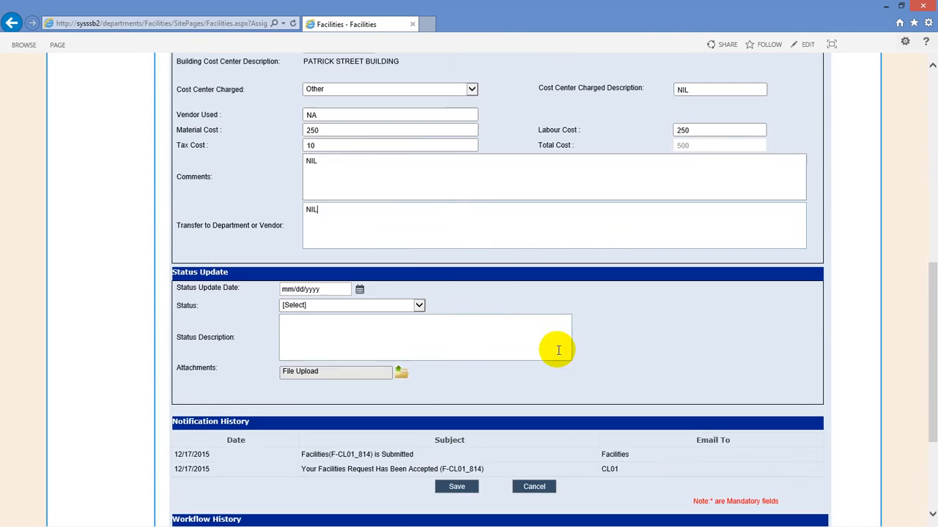
- Save the resolution and cost details, then reopen request F-CL01_814 from the inbox
scroll("down", 3)
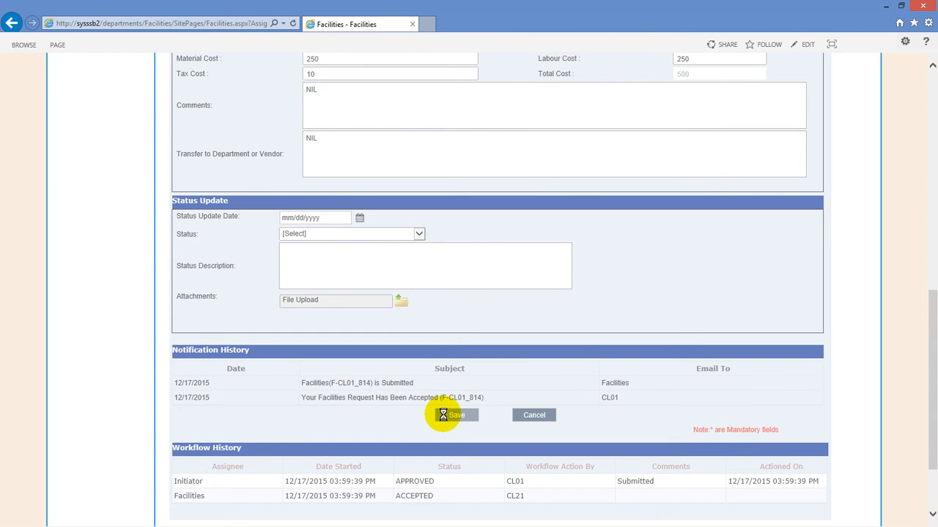
left_click(452, 416)
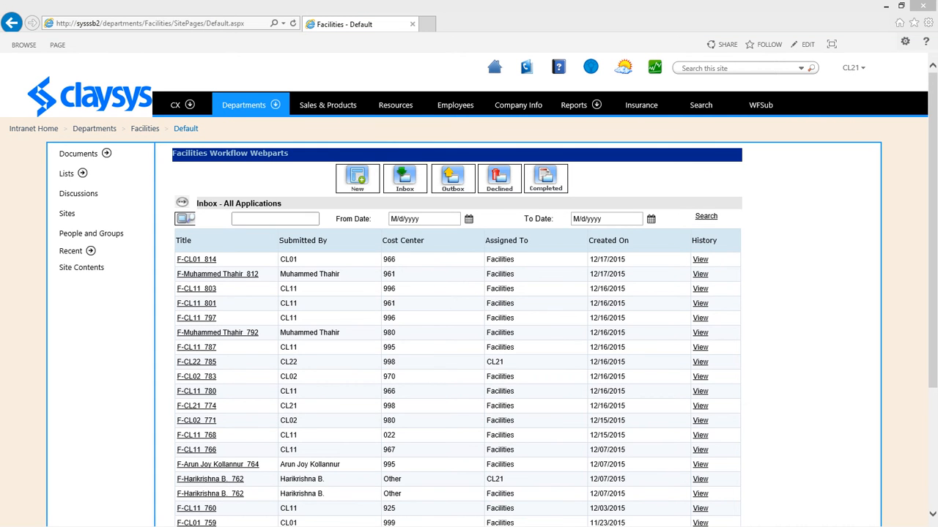
left_click(196, 259)
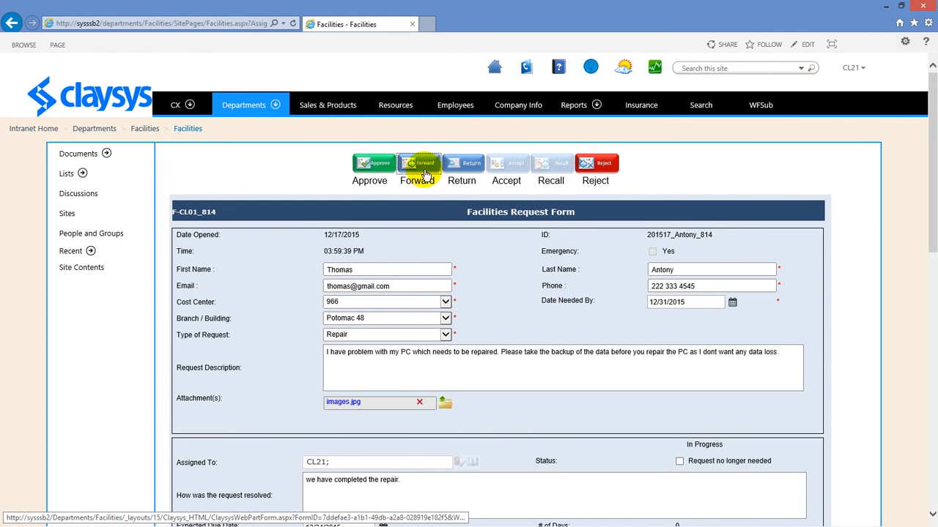
- Forward the request to CL02; with comment 'Please check and get back to me!'
left_click(419, 169)
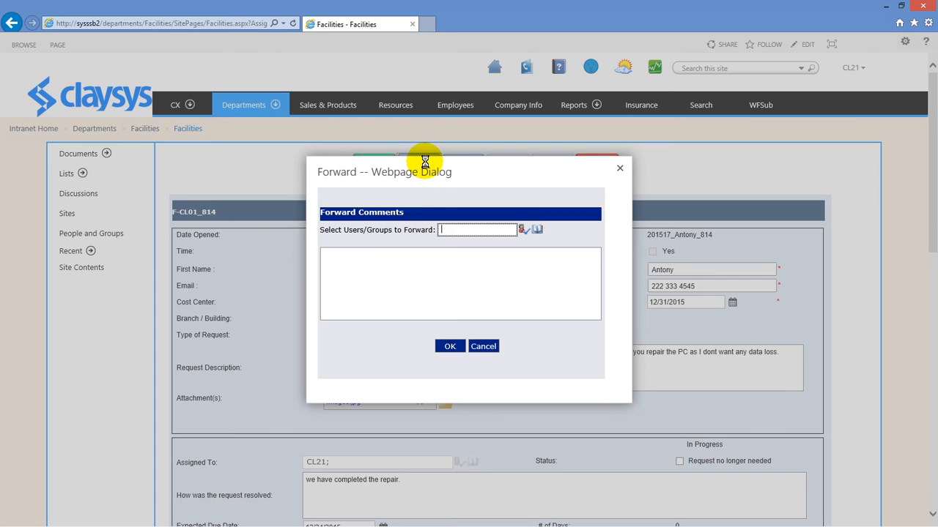
type("c")
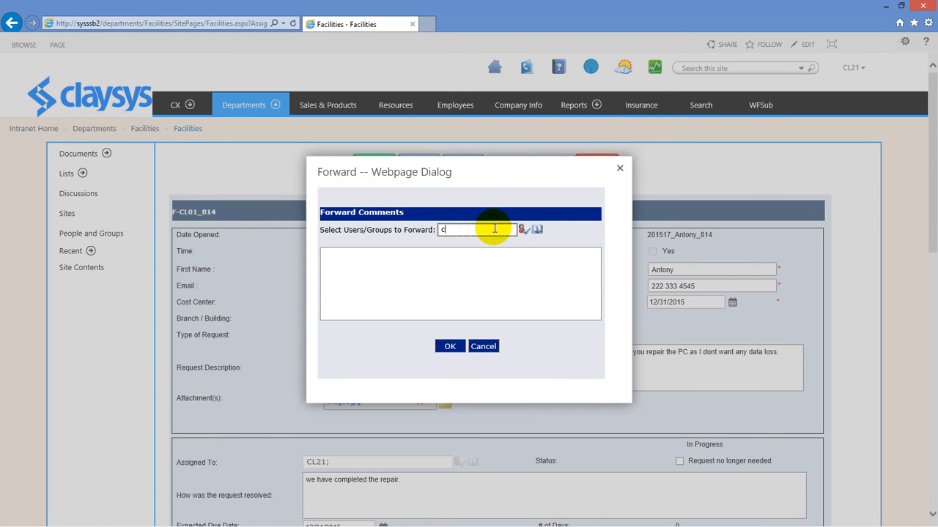
type("CL02;")
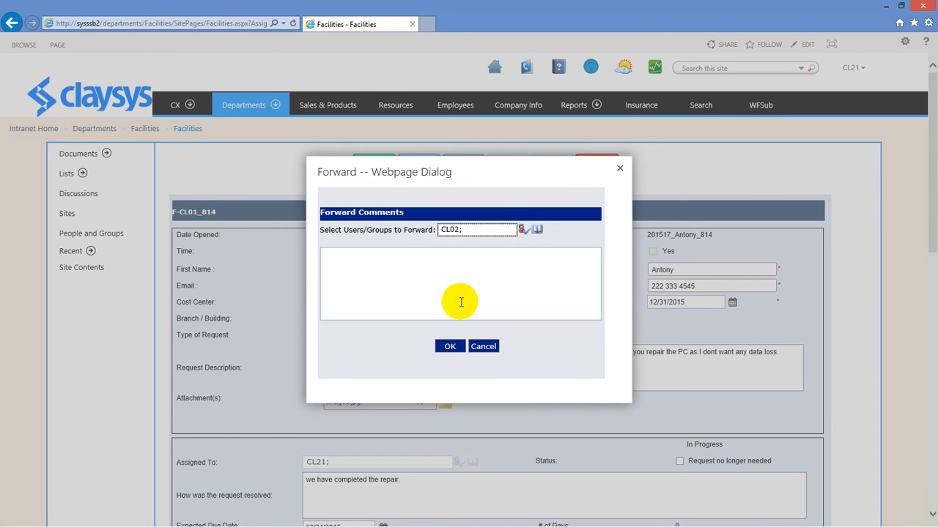
type("Please check this")
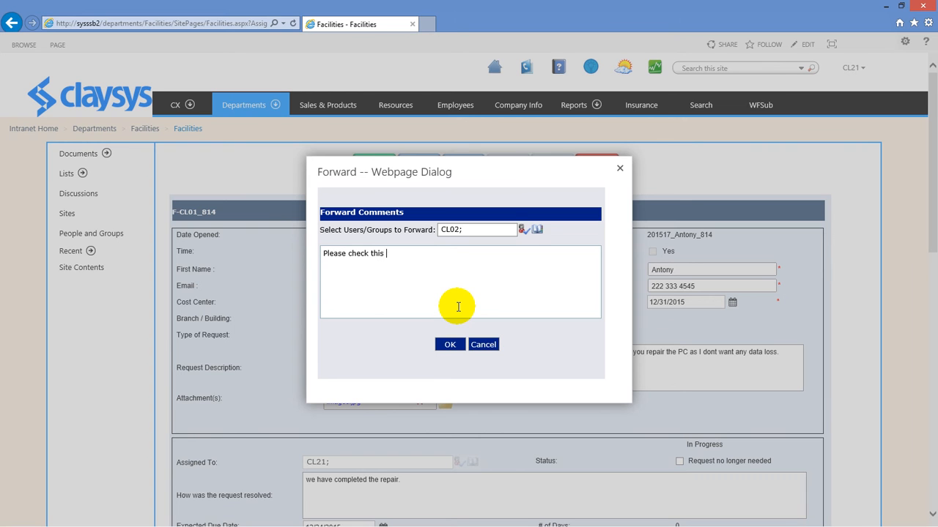
type("and gat bac")
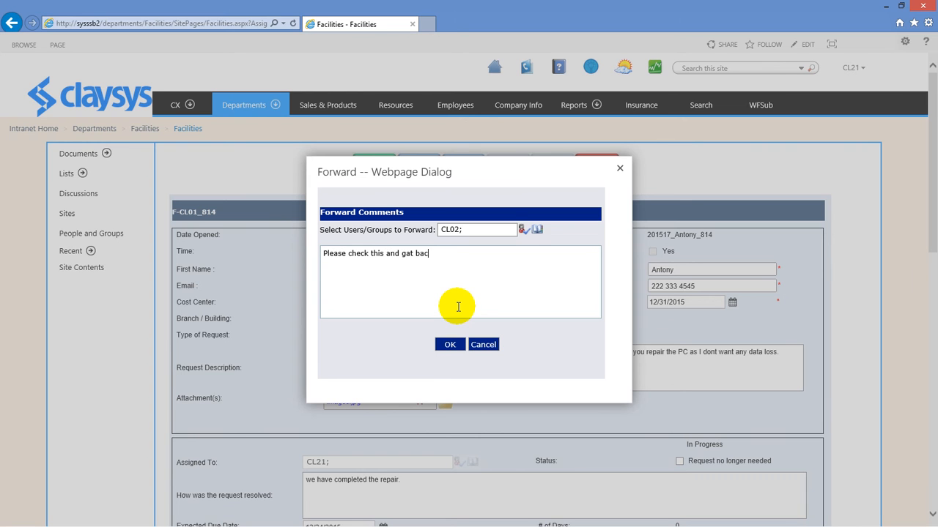
type("k to me!")
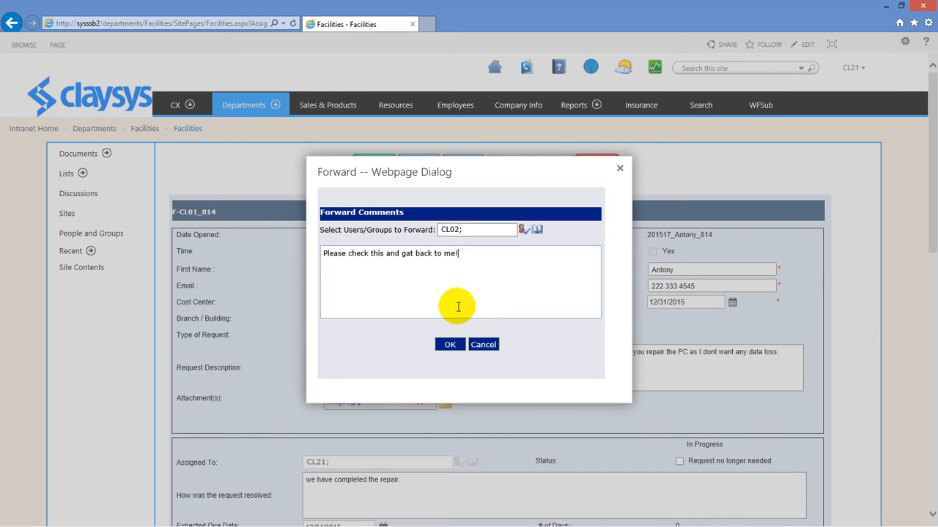
left_click(450, 344)
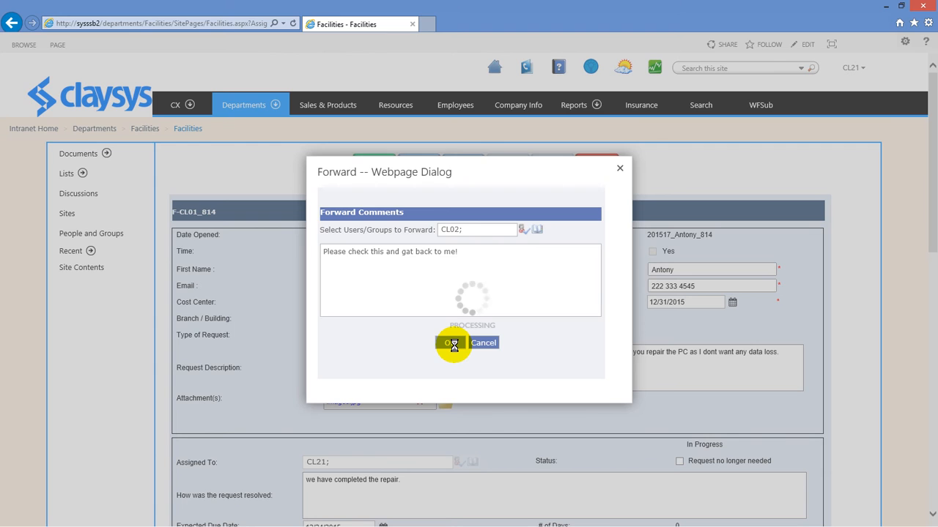
left_click(451, 342)
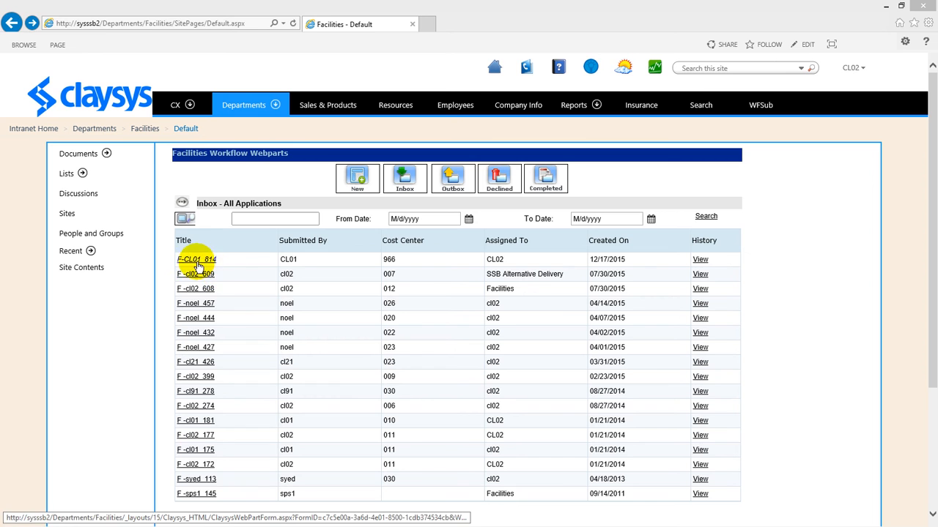
- As CL02, append 'test task completed' to request F-CL01_814's comments and save
left_click(195, 260)
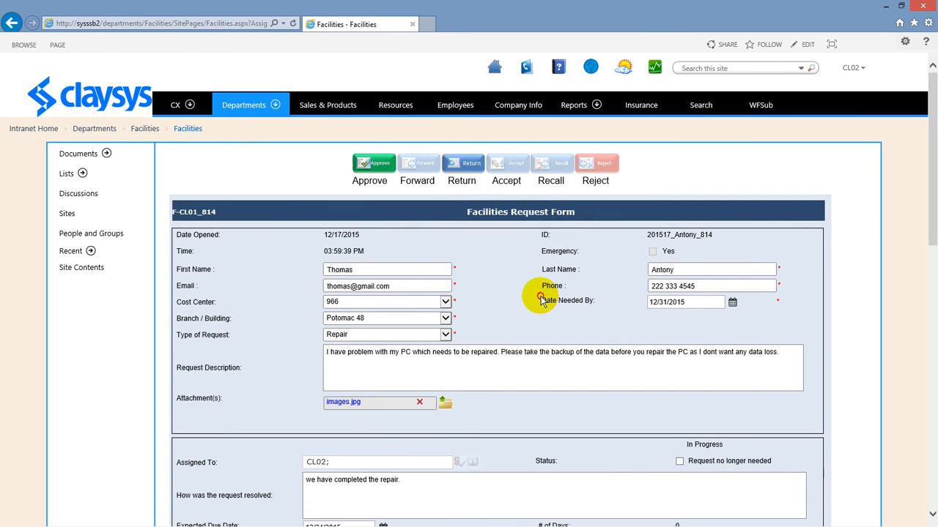
scroll("down", 3)
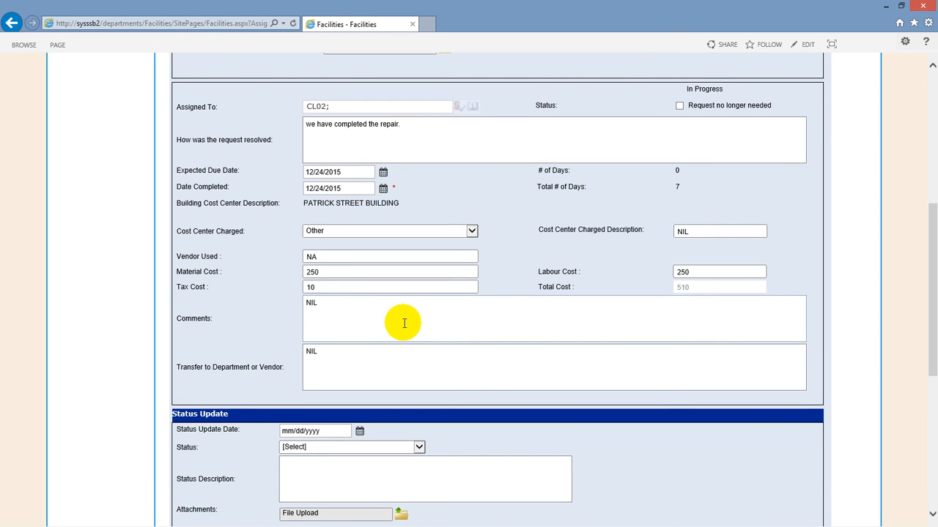
type("test task c")
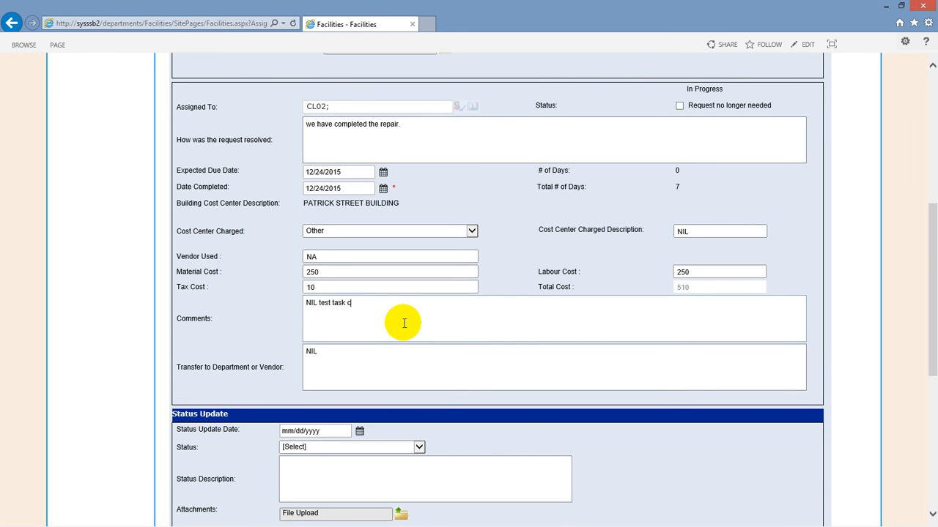
type("ompleted")
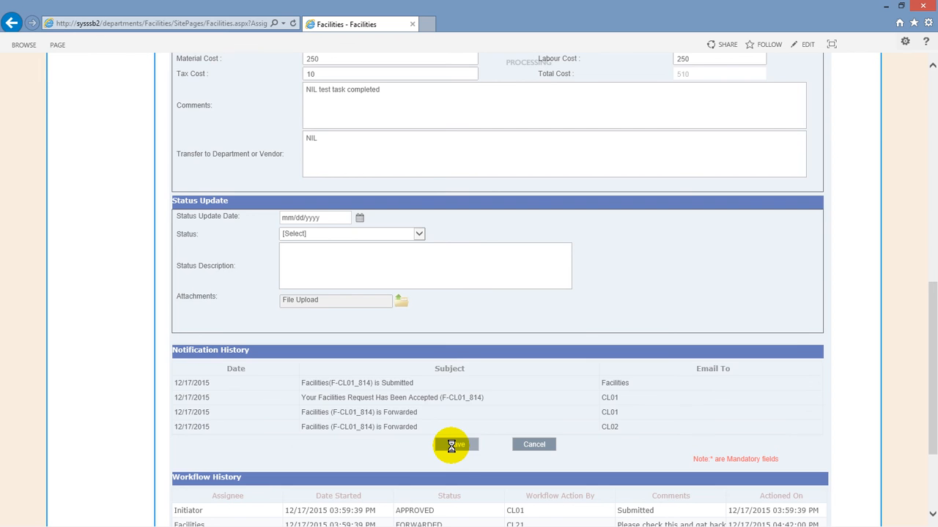
left_click(454, 445)
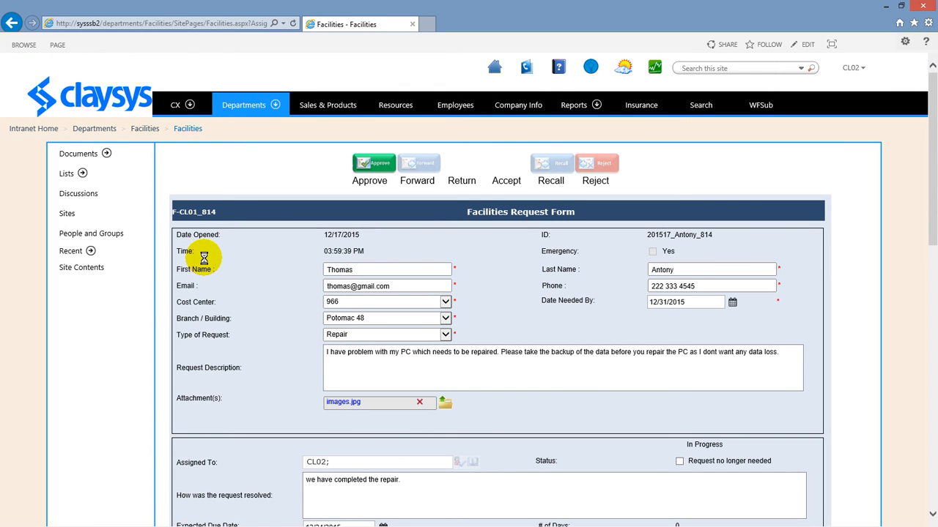
- Approve F-CL01_814 as CL02 with comment 'completed', then show it in the Completed list as CL21
left_click(374, 162)
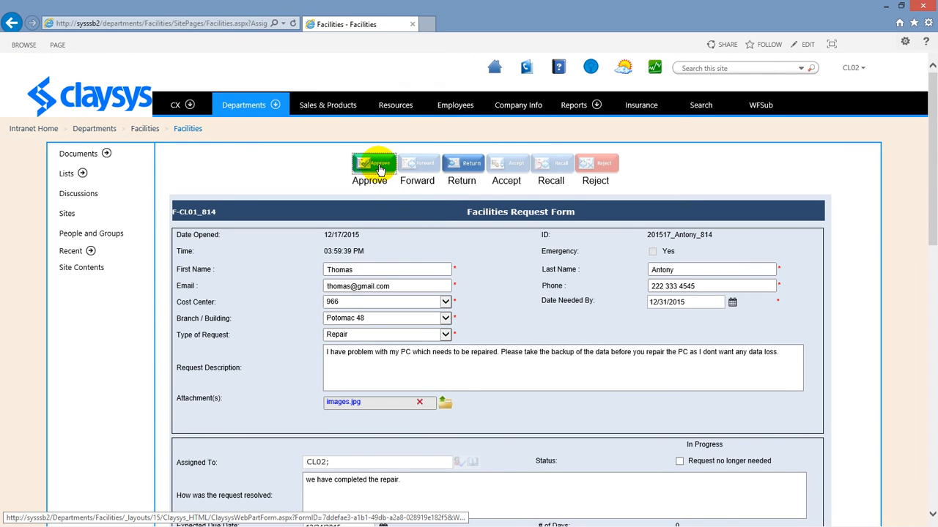
left_click(374, 163)
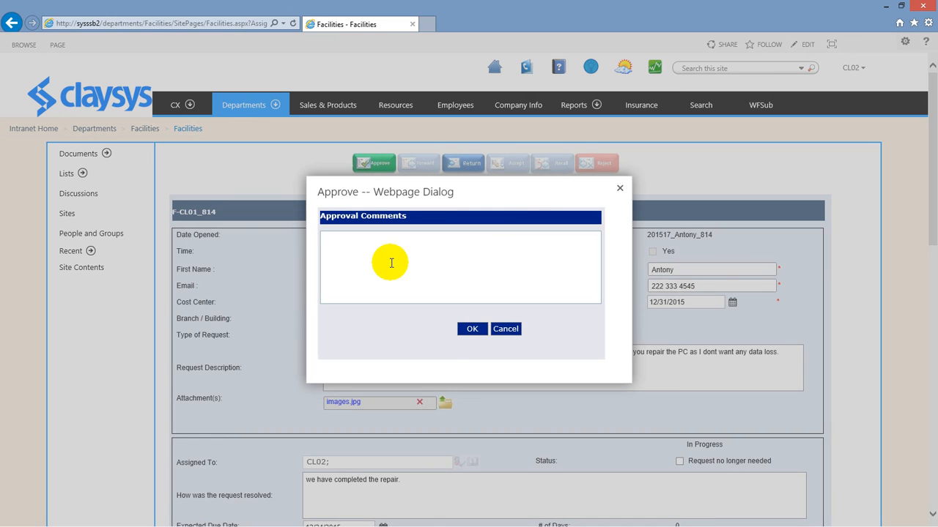
type("comple")
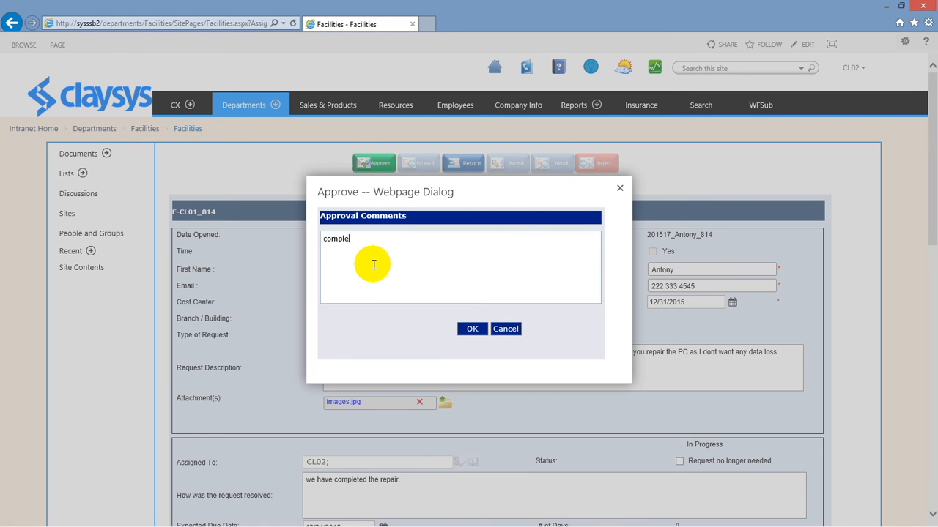
left_click(472, 328)
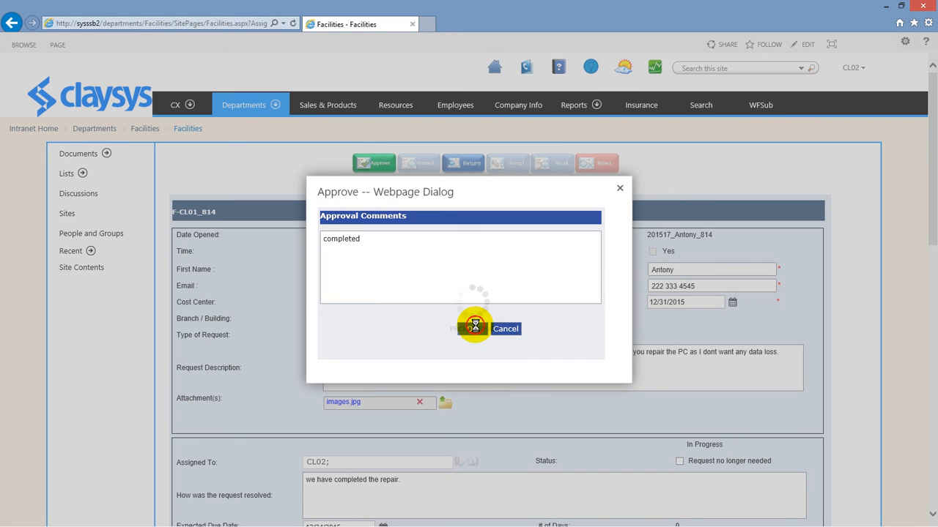
left_click(475, 329)
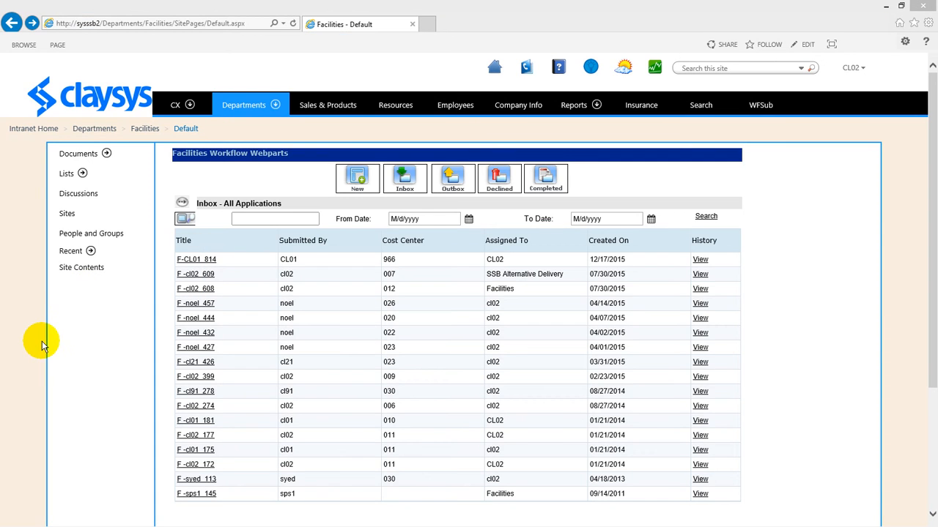
left_click(545, 178)
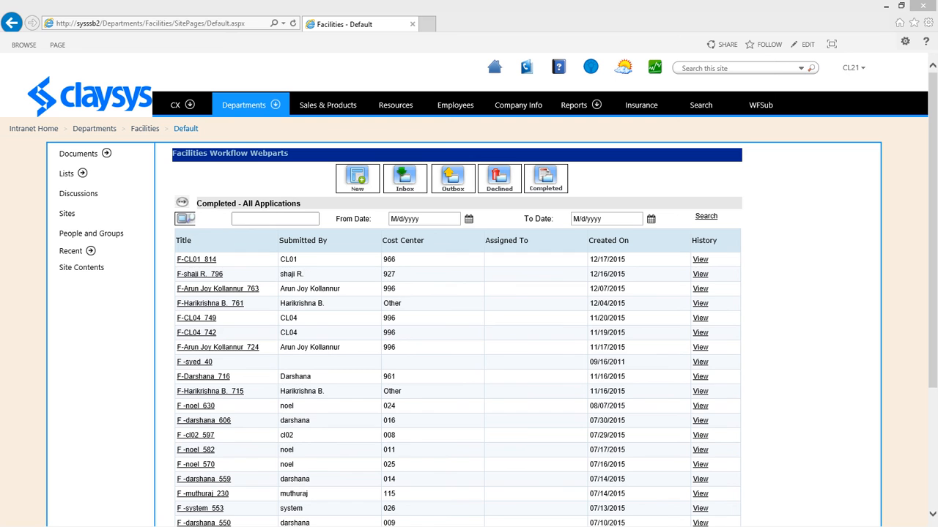
mouse_move(414, 264)
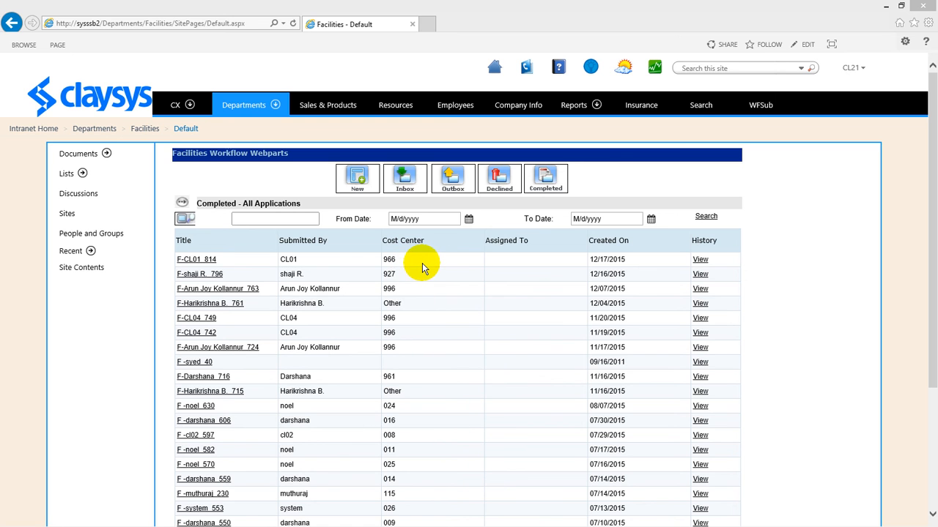
mouse_move(271, 266)
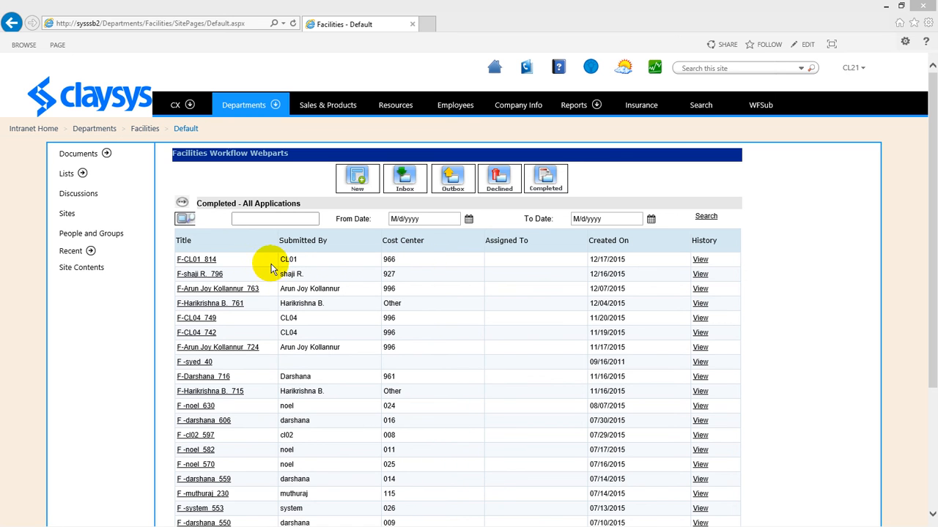
- View the workflow history of completed request F-CL01_814 as CL21
left_click(699, 259)
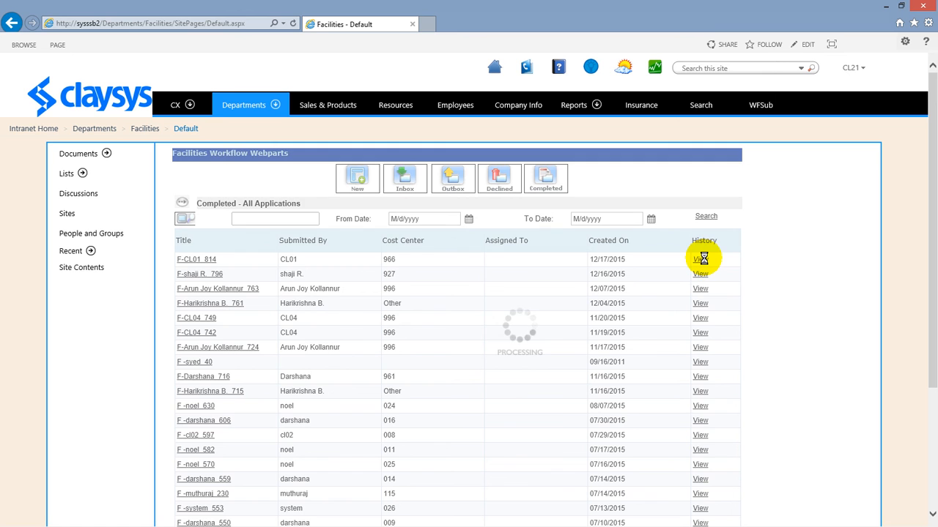
left_click(700, 259)
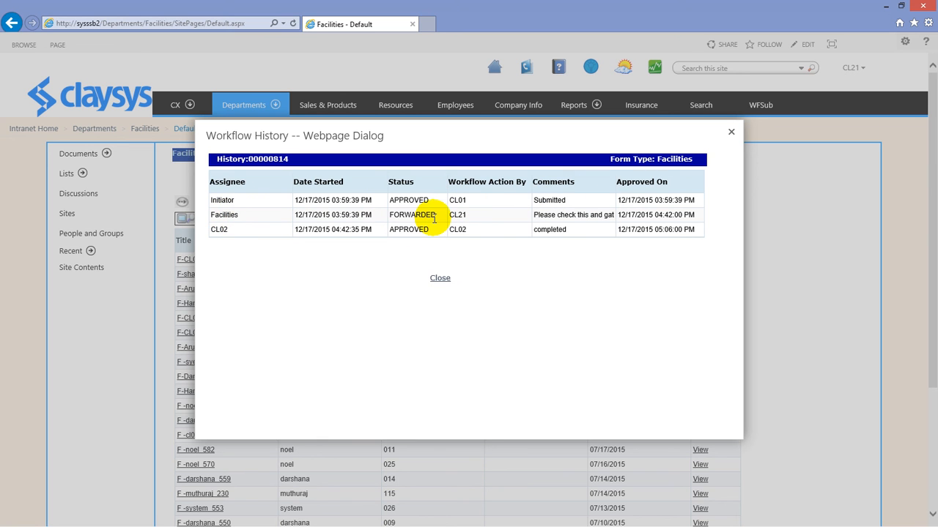
mouse_move(275, 227)
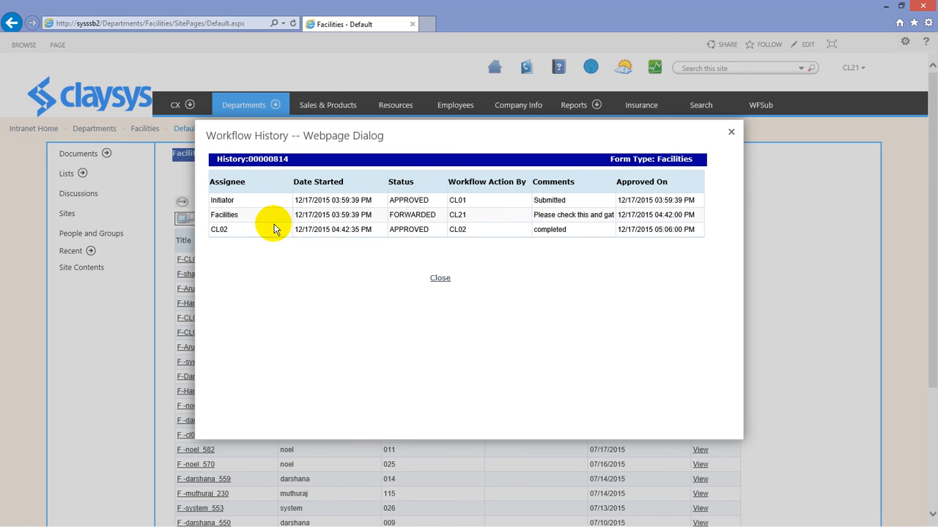
mouse_move(307, 238)
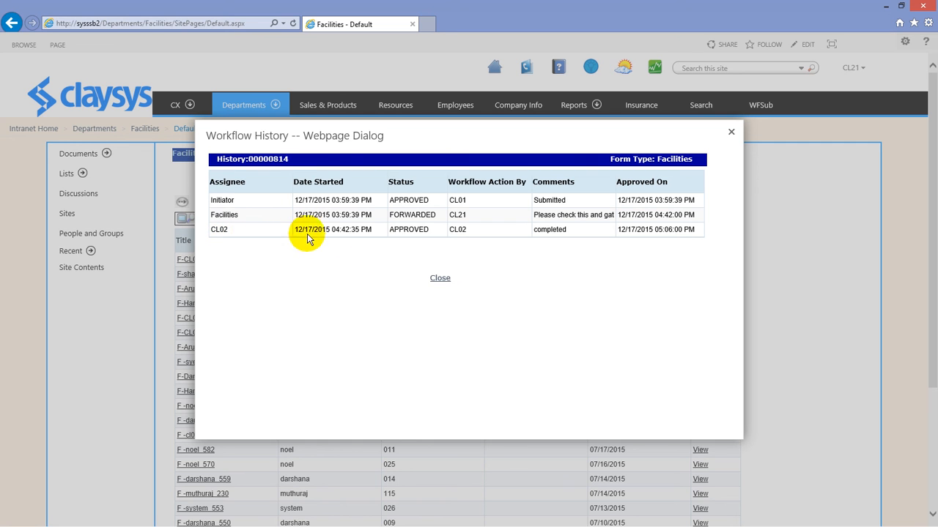
mouse_move(440, 229)
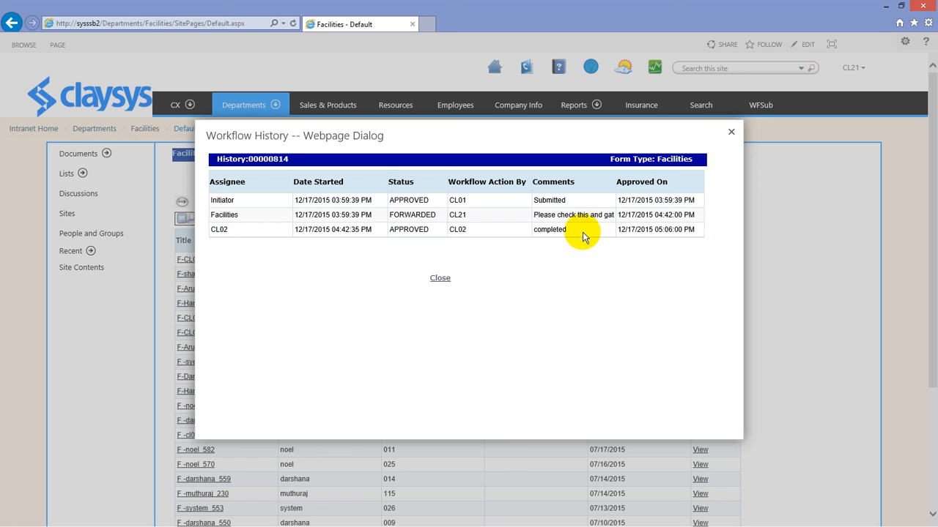
mouse_move(595, 257)
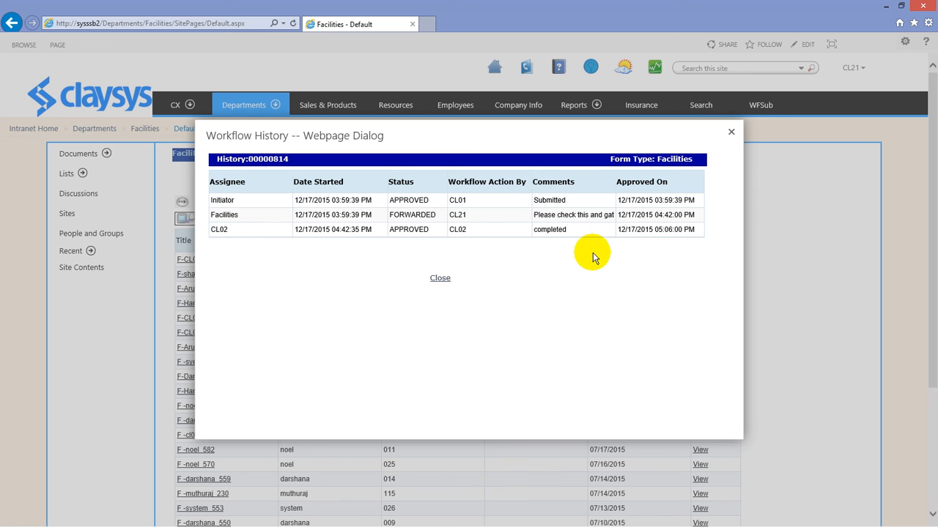
mouse_move(439, 278)
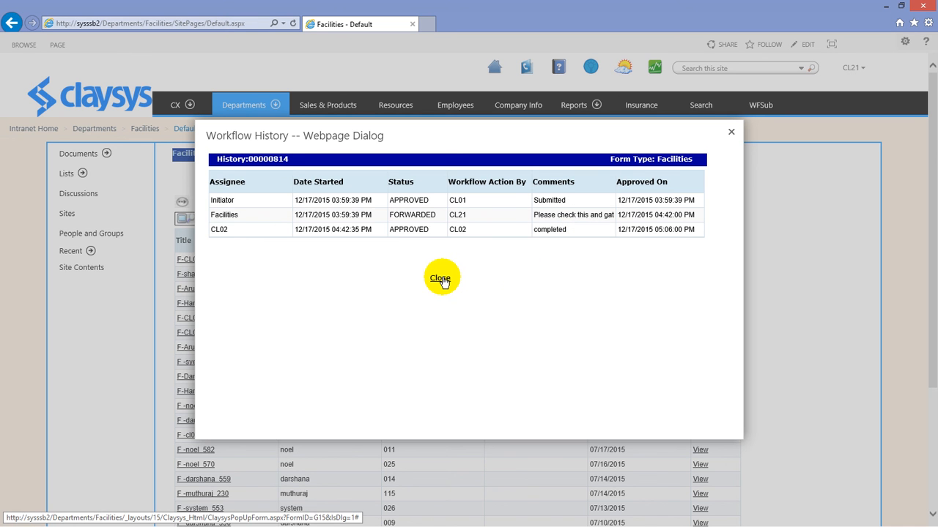
left_click(440, 278)
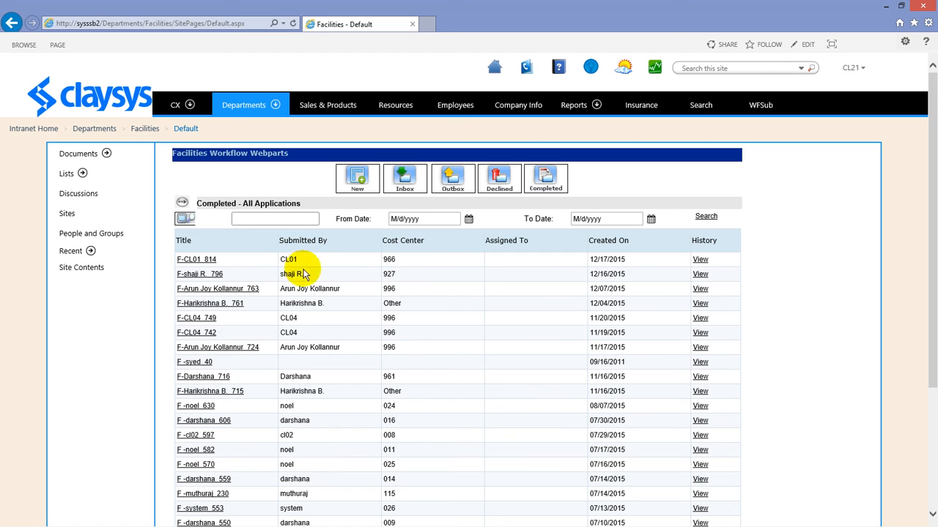